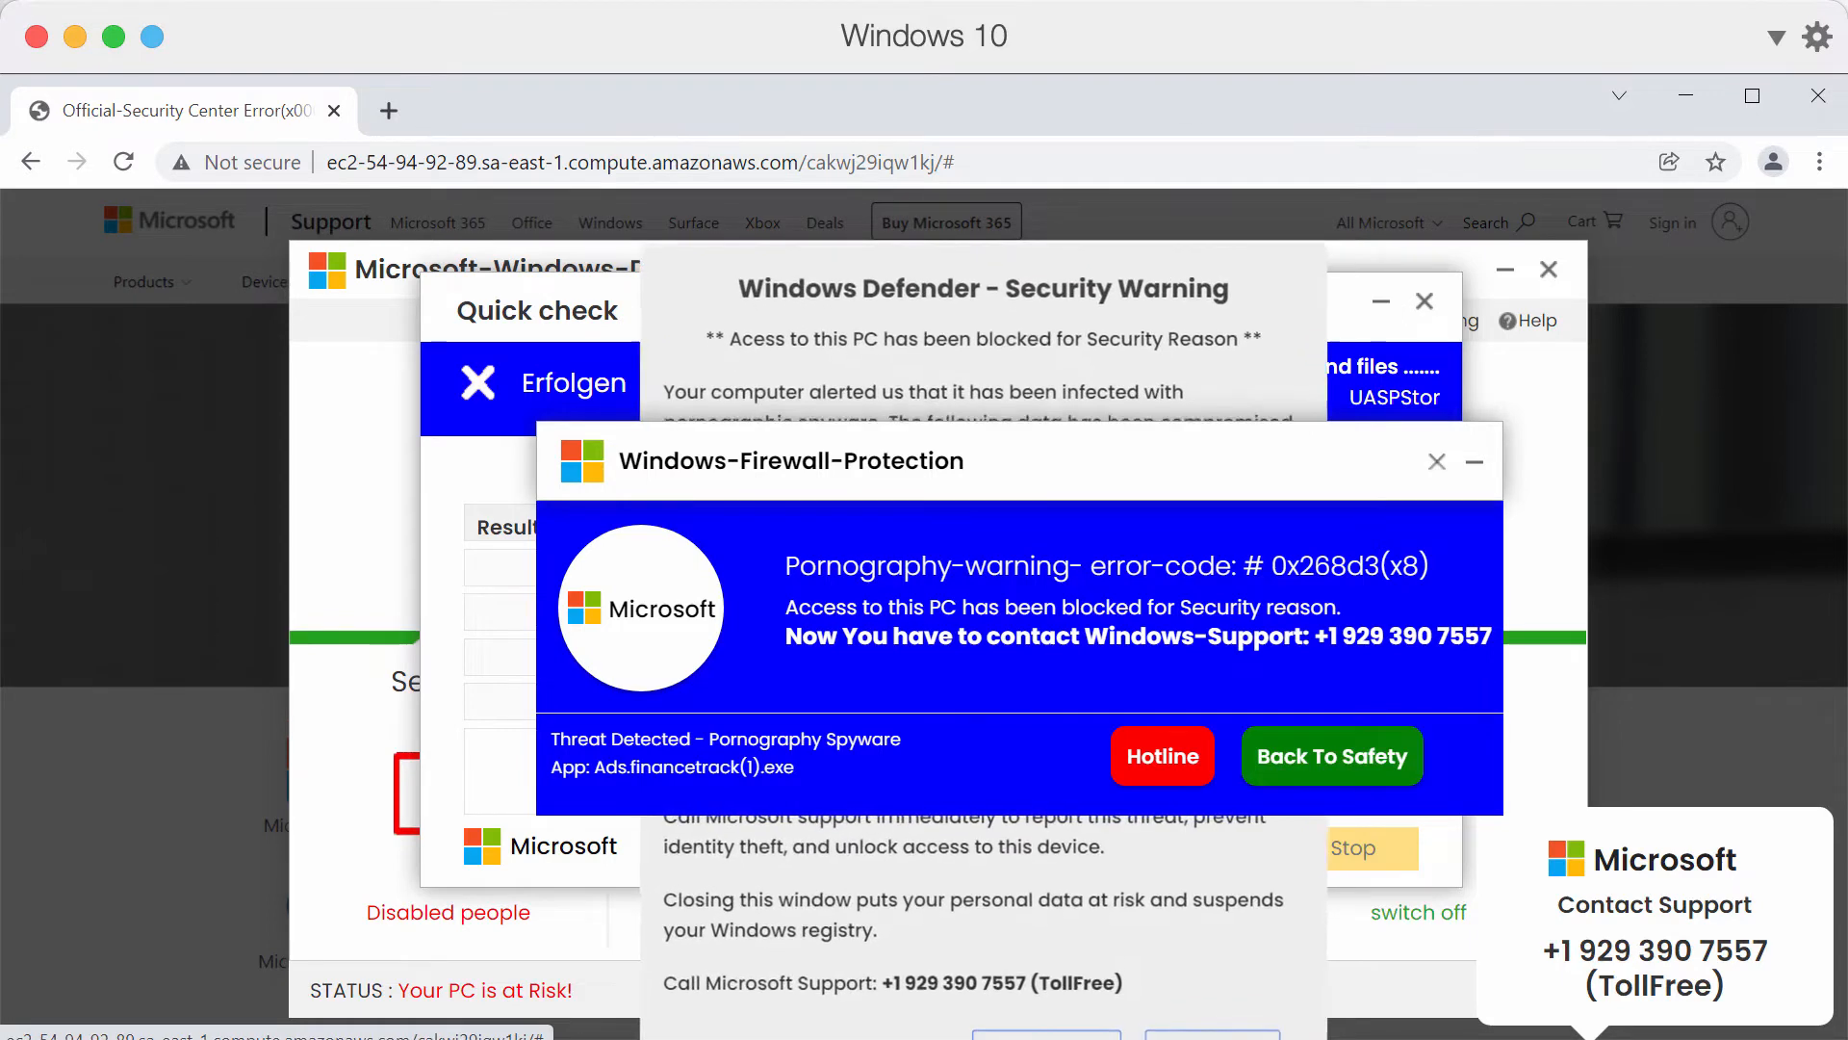
Review Chrome's installed extensions and return to the scam page
{"action": "left_click", "coordinate": [1825, 162]}
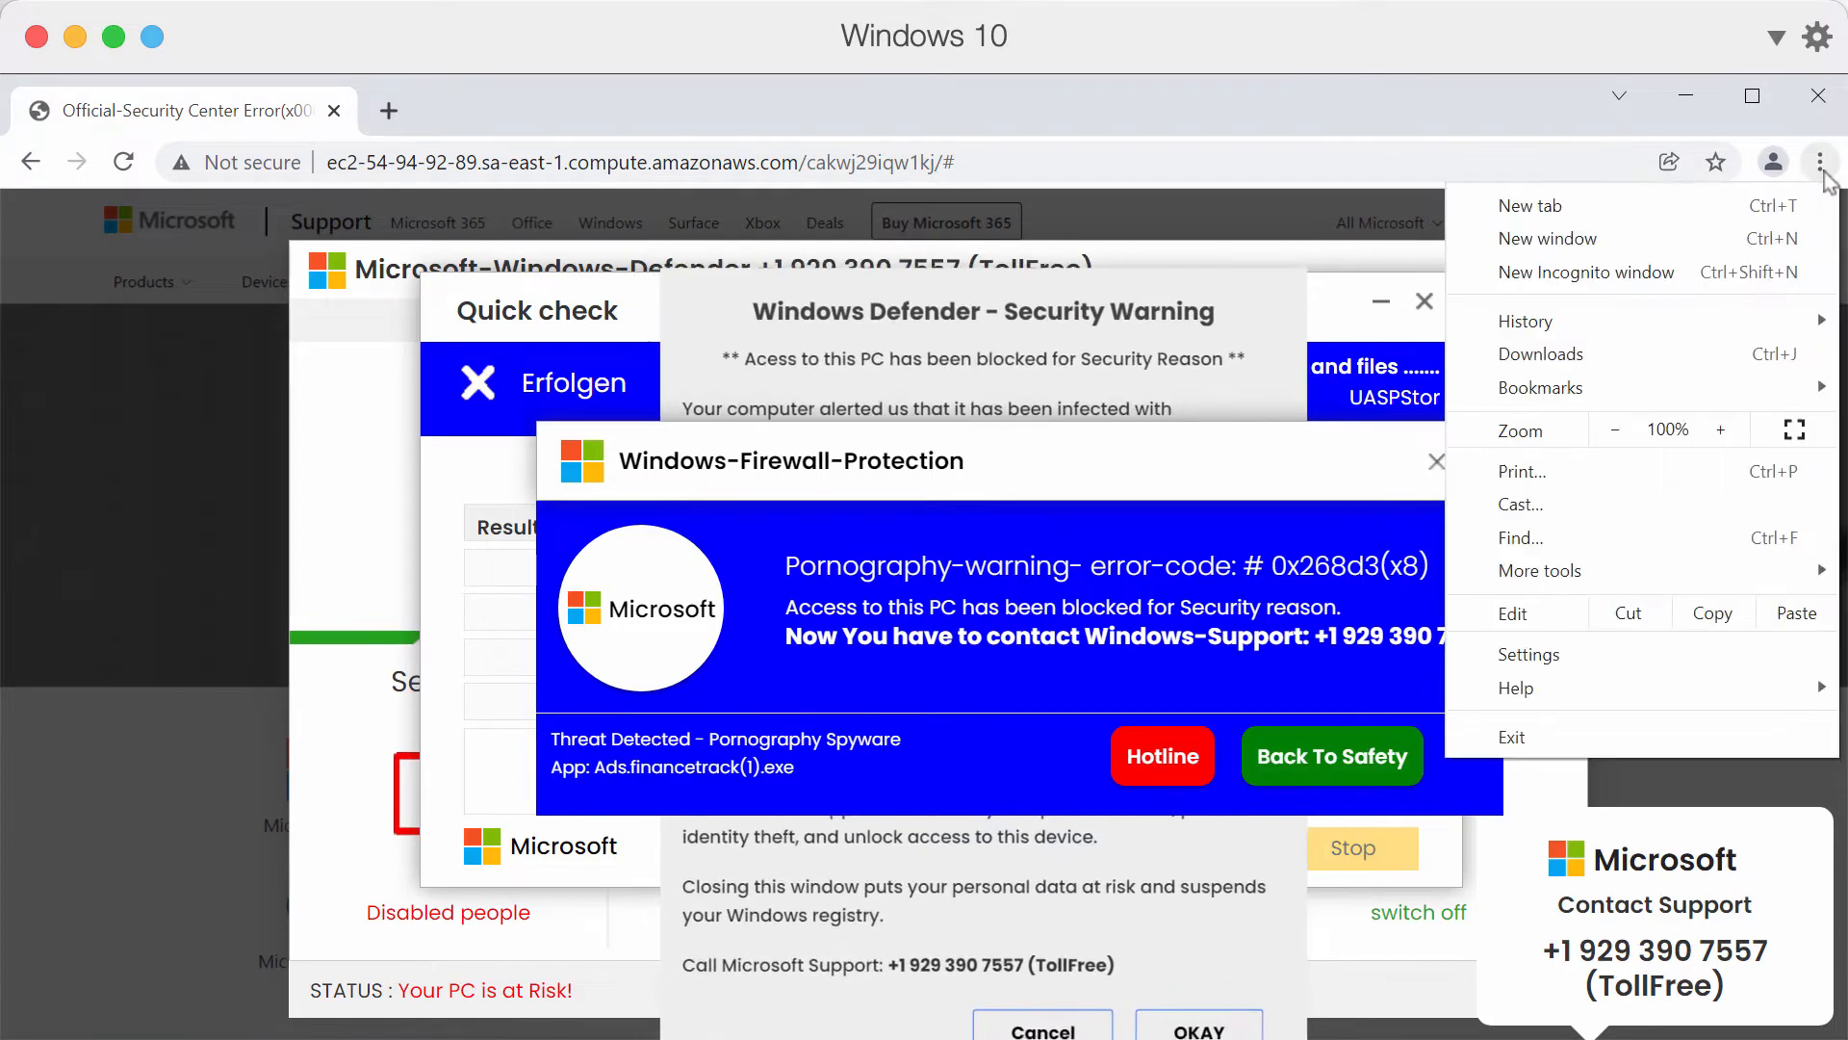
{"action": "left_click", "coordinate": [1540, 570]}
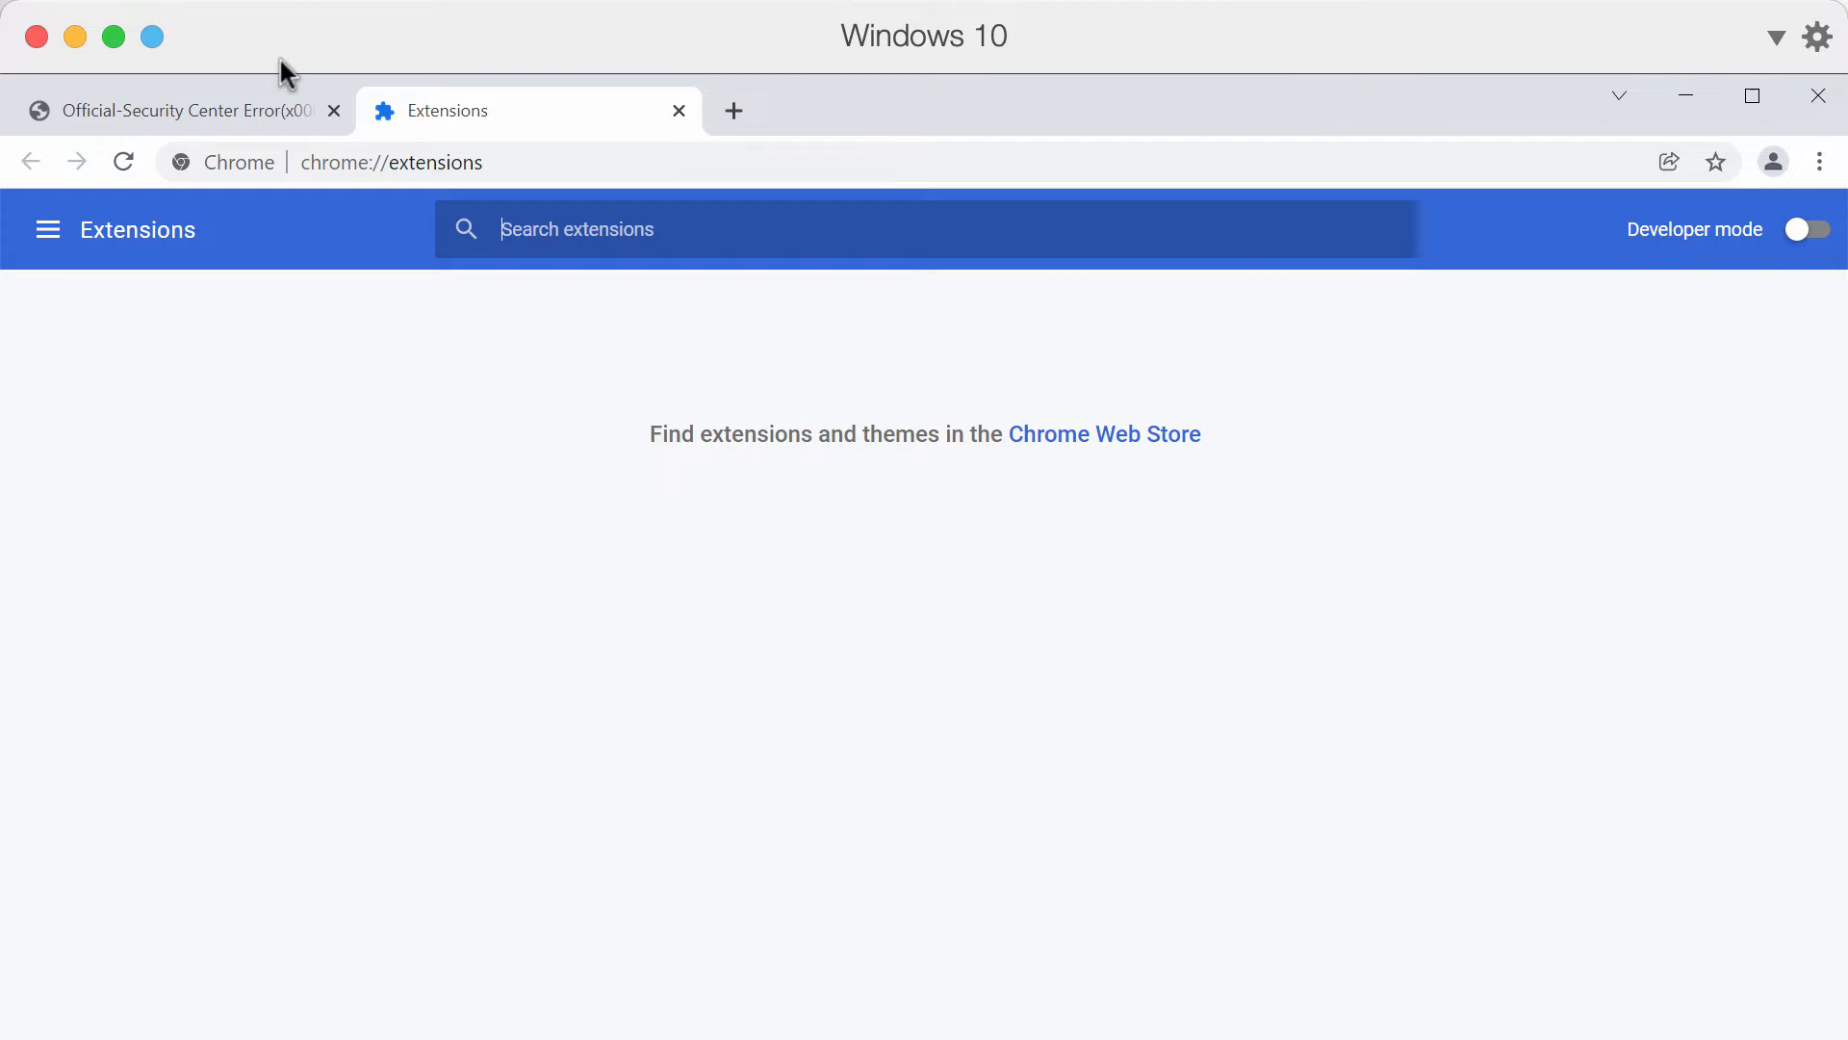
{"action": "mouse_move", "coordinate": [679, 111]}
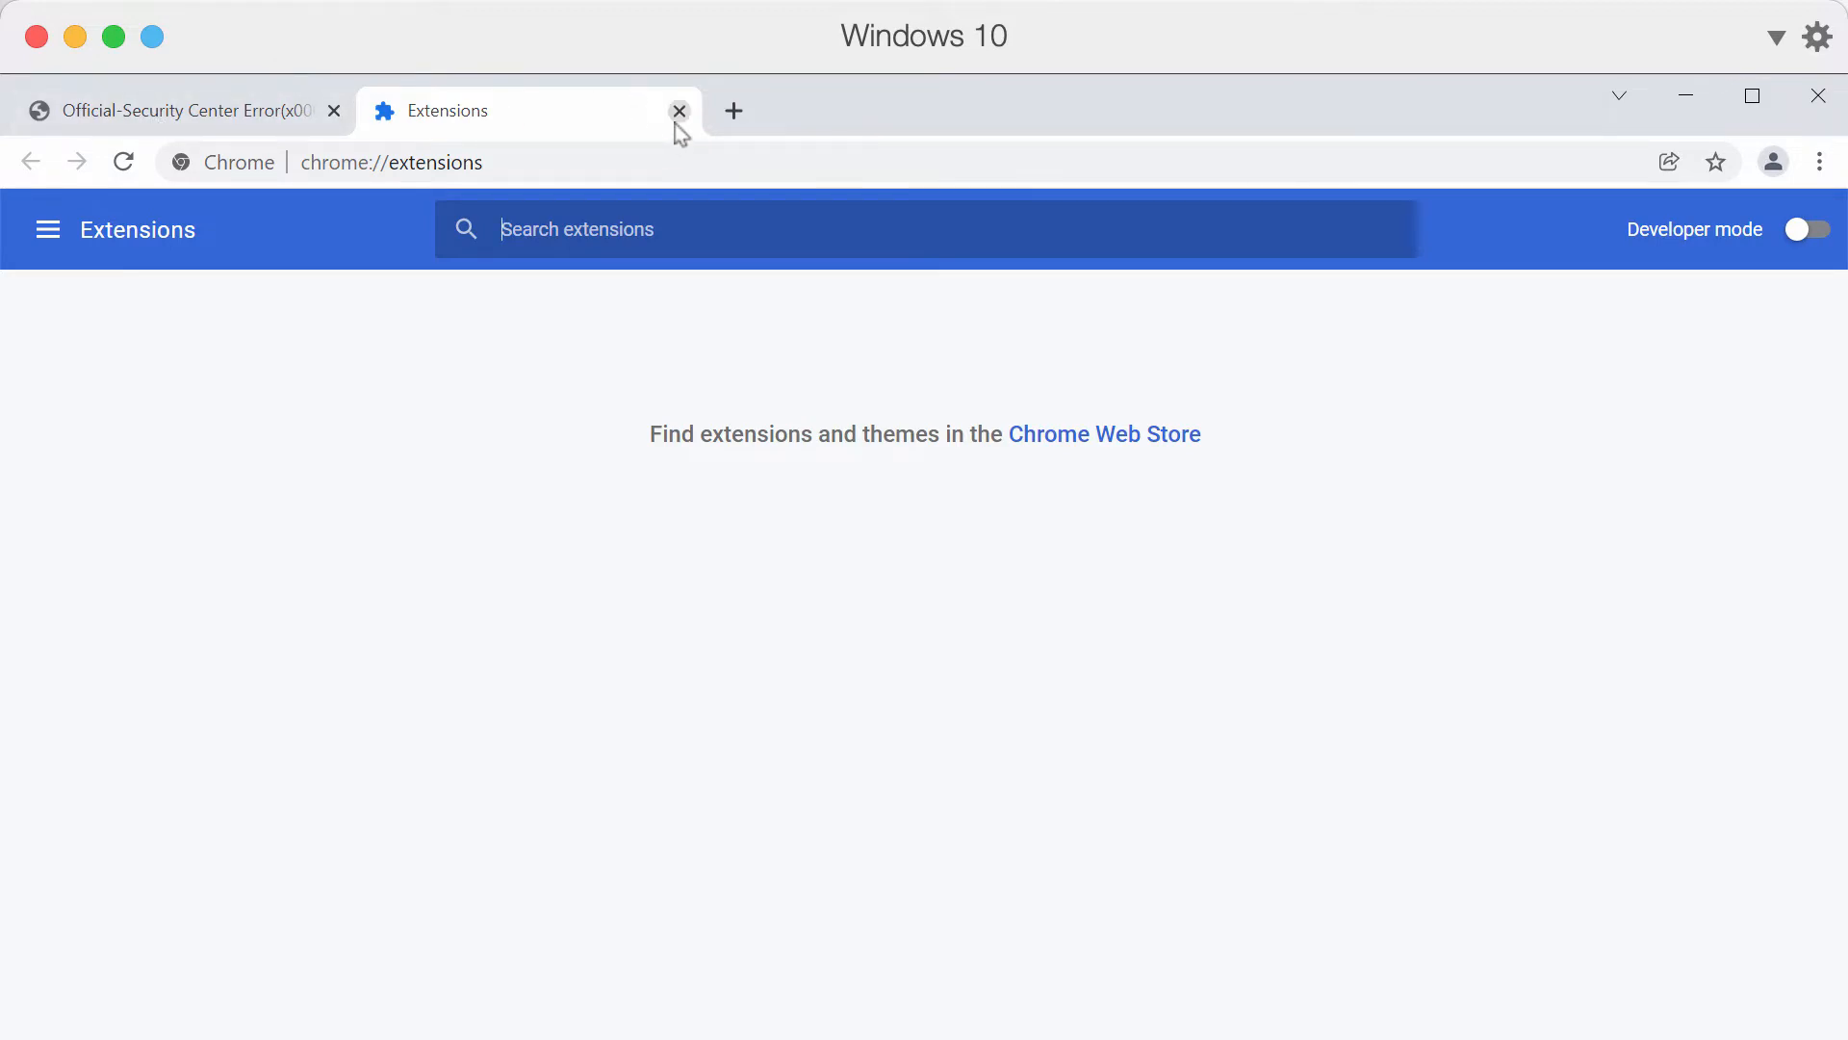
{"action": "left_click", "coordinate": [679, 111]}
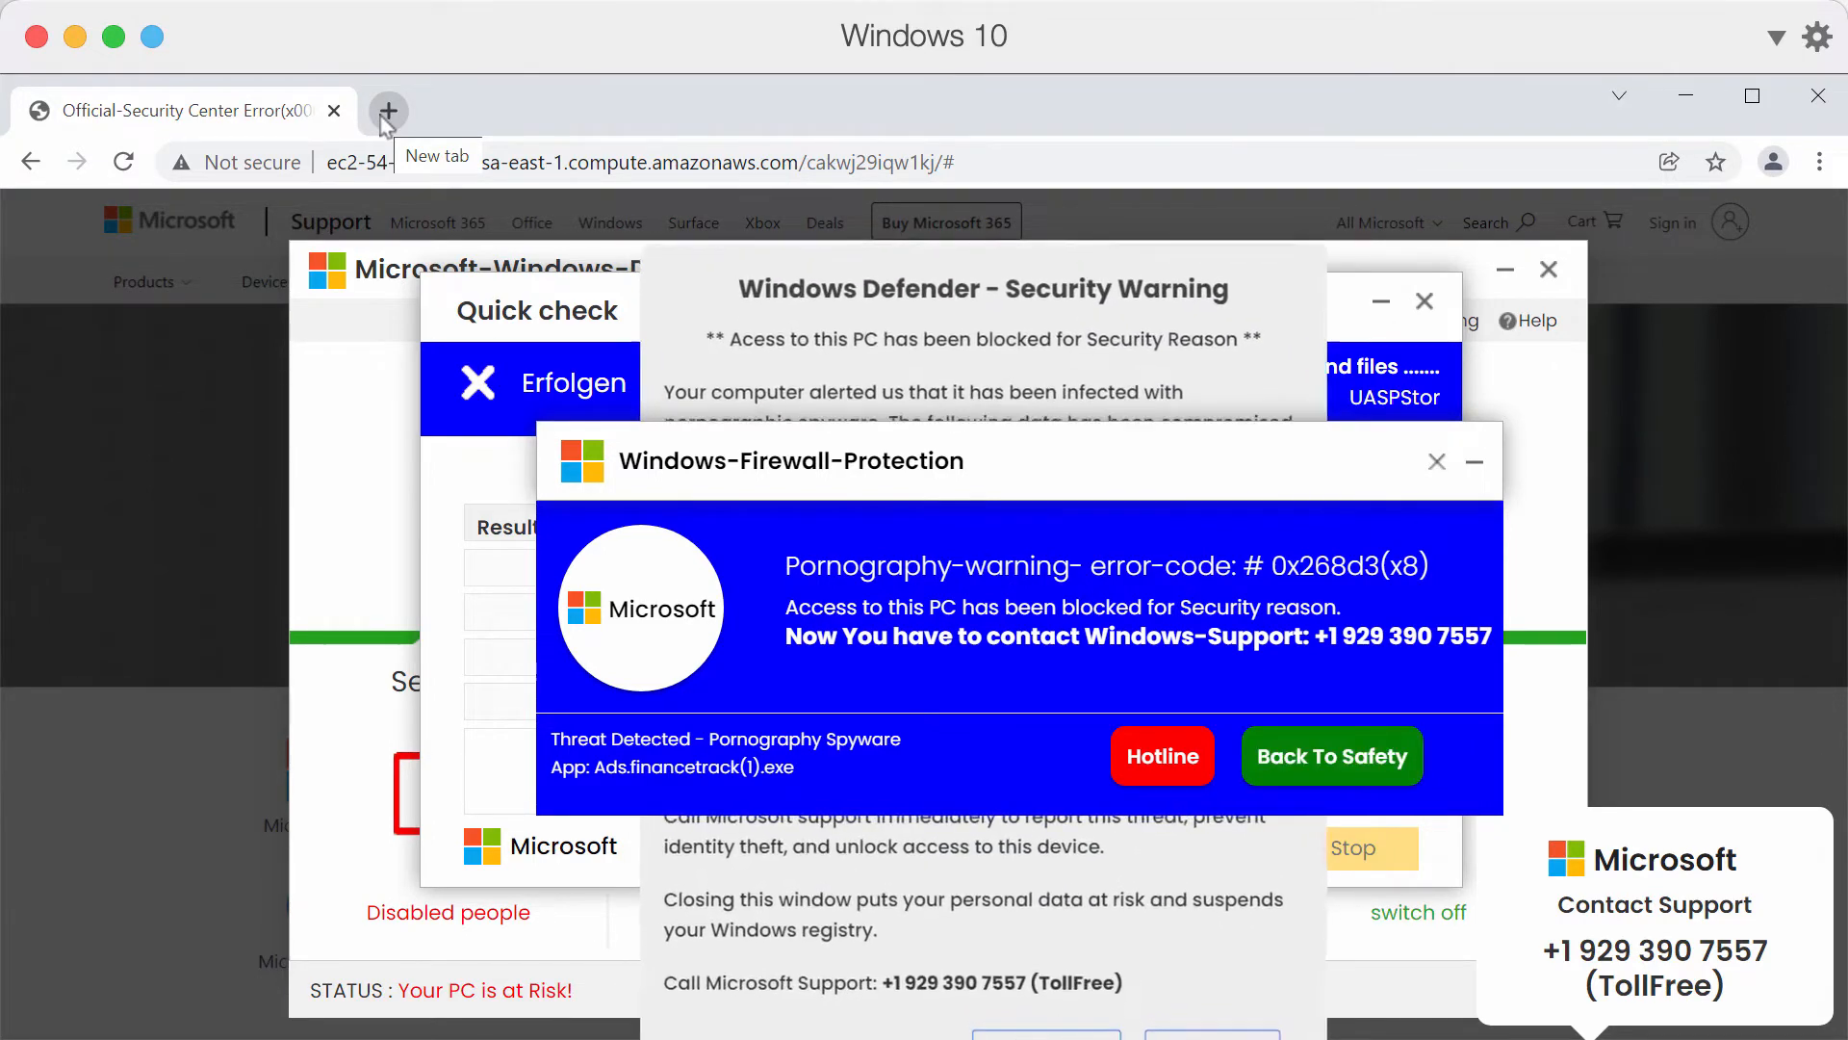
Go to combocleaner.com in a fresh tab to get and launch Combo Cleaner
{"action": "left_click", "coordinate": [389, 111]}
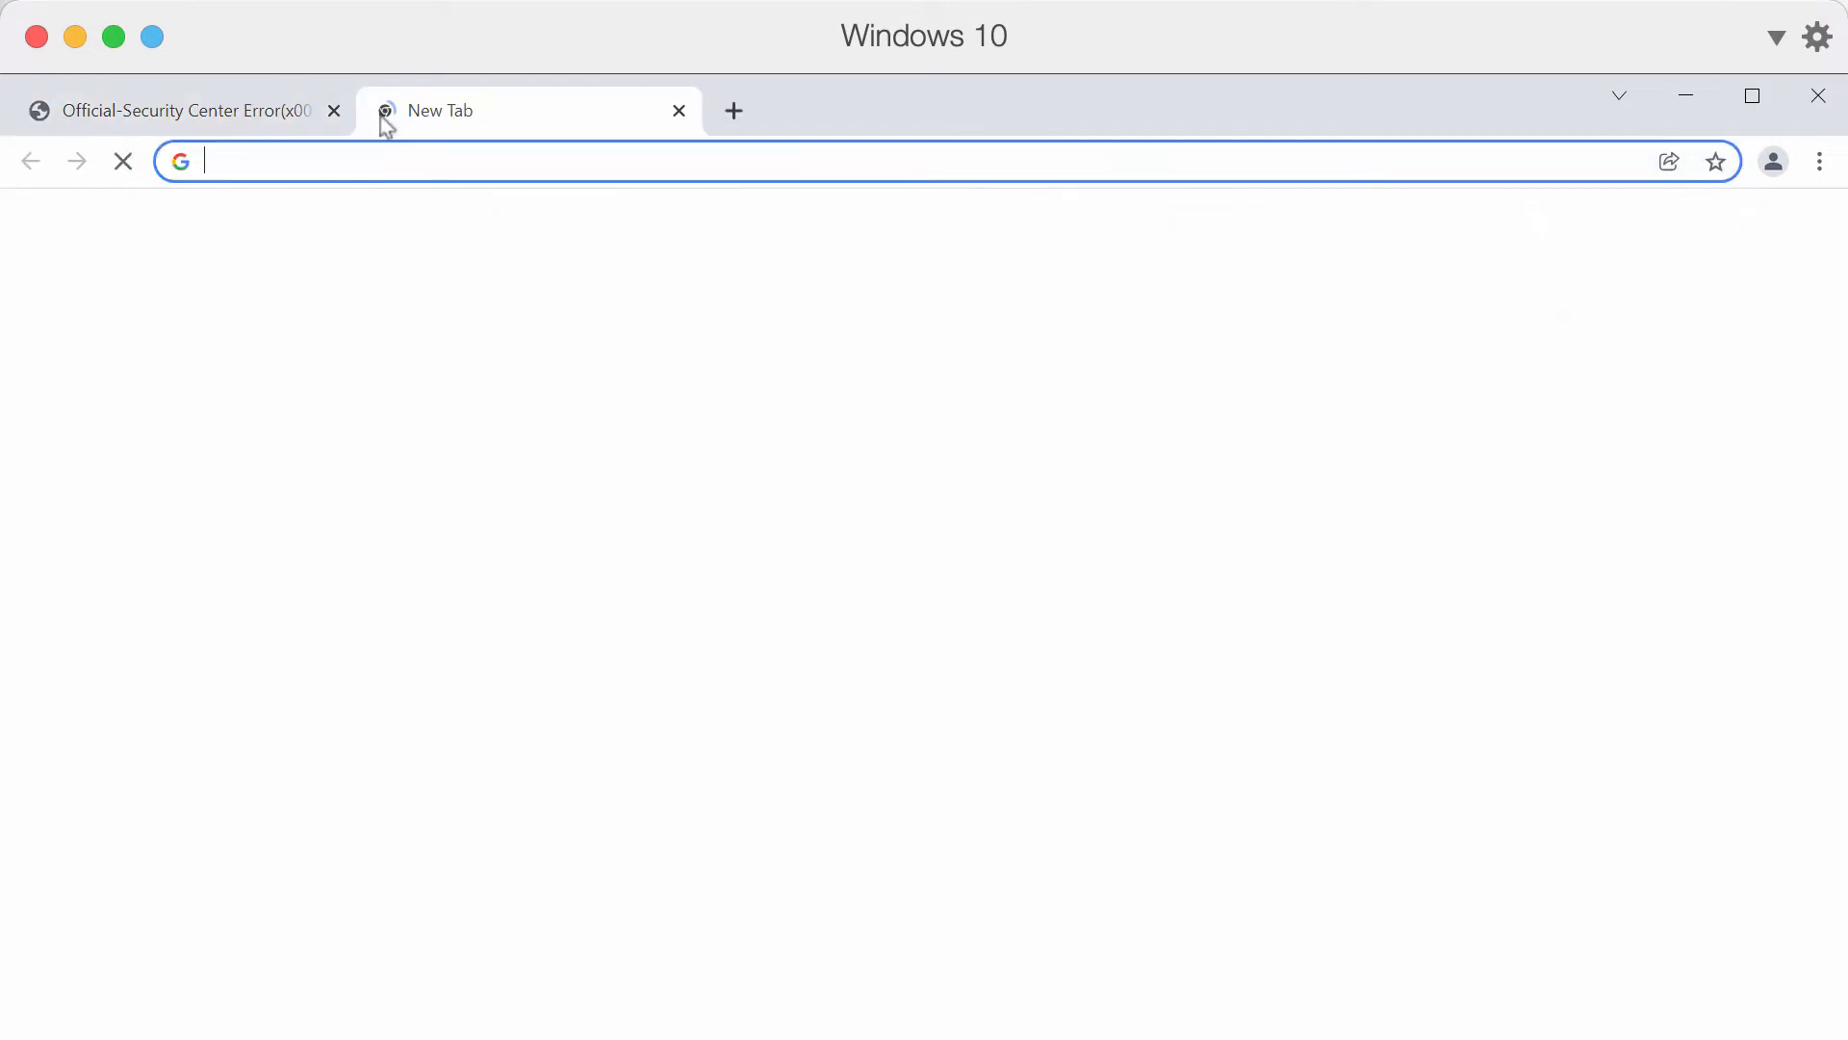
{"action": "type", "text": "combocleaner.com"}
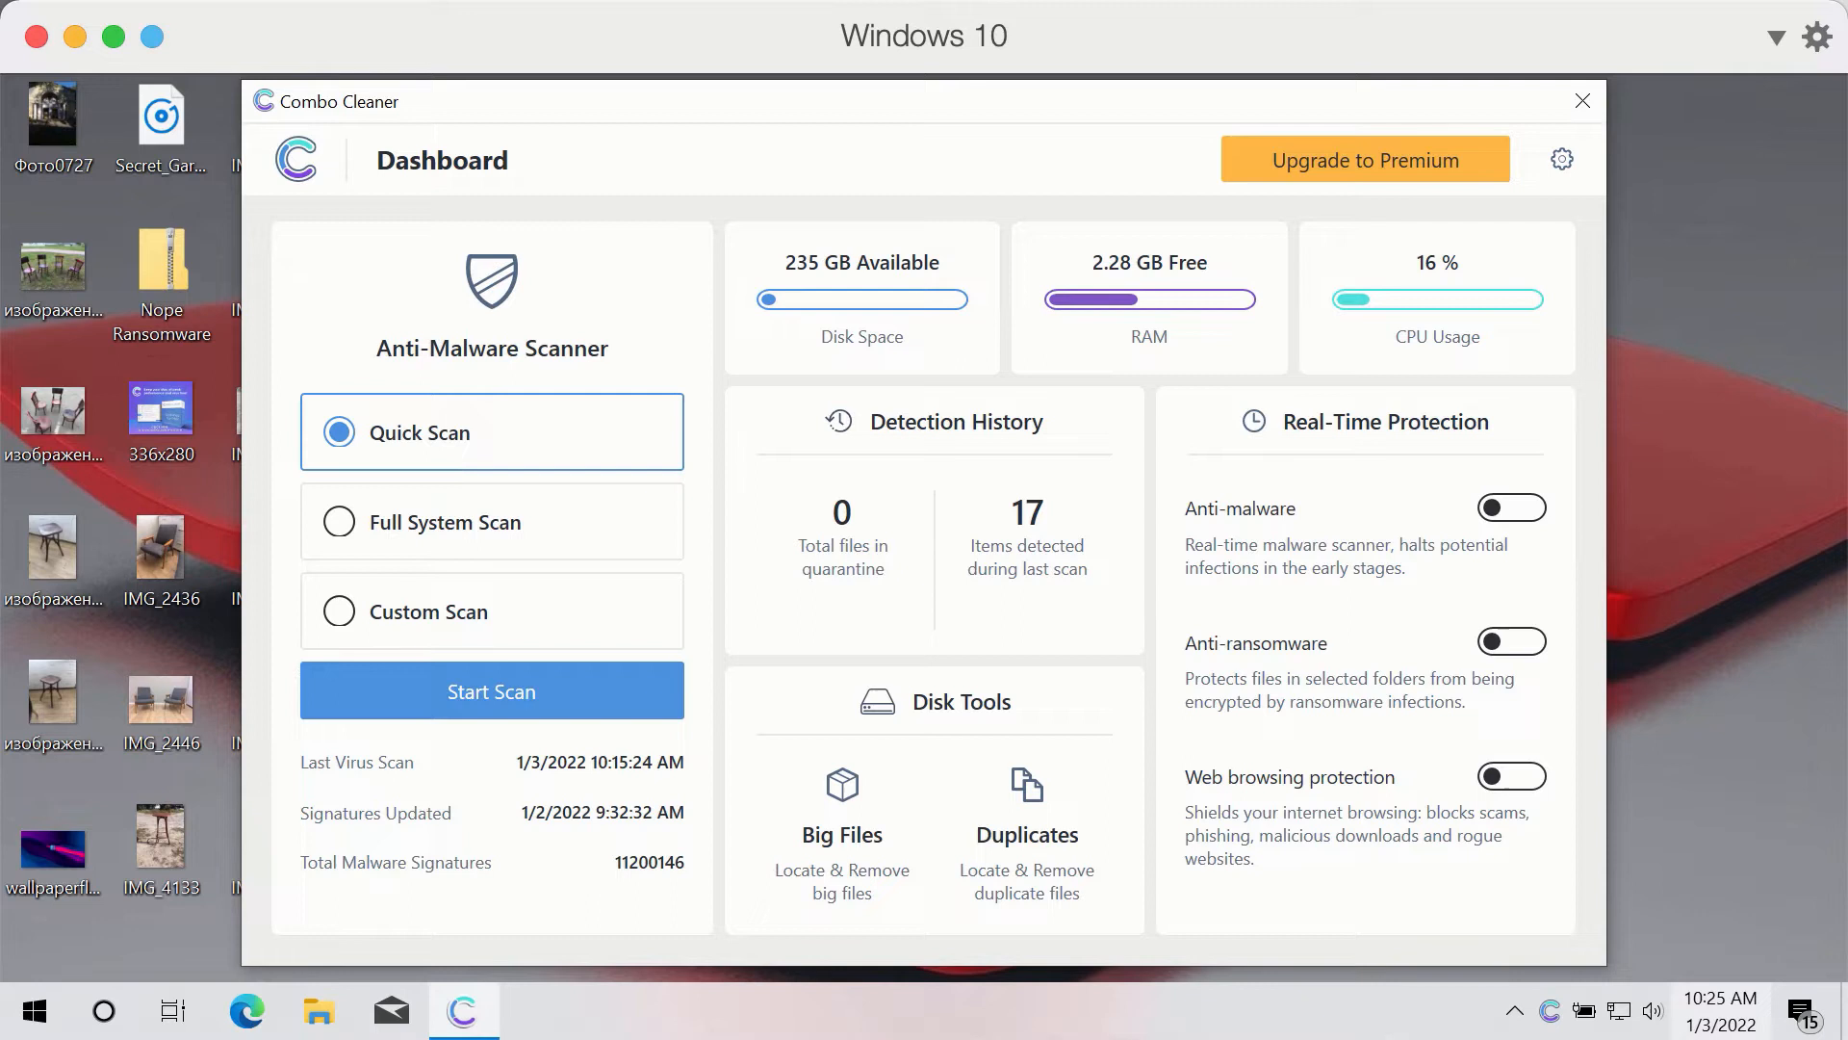
{"action": "mouse_move", "coordinate": [701, 408]}
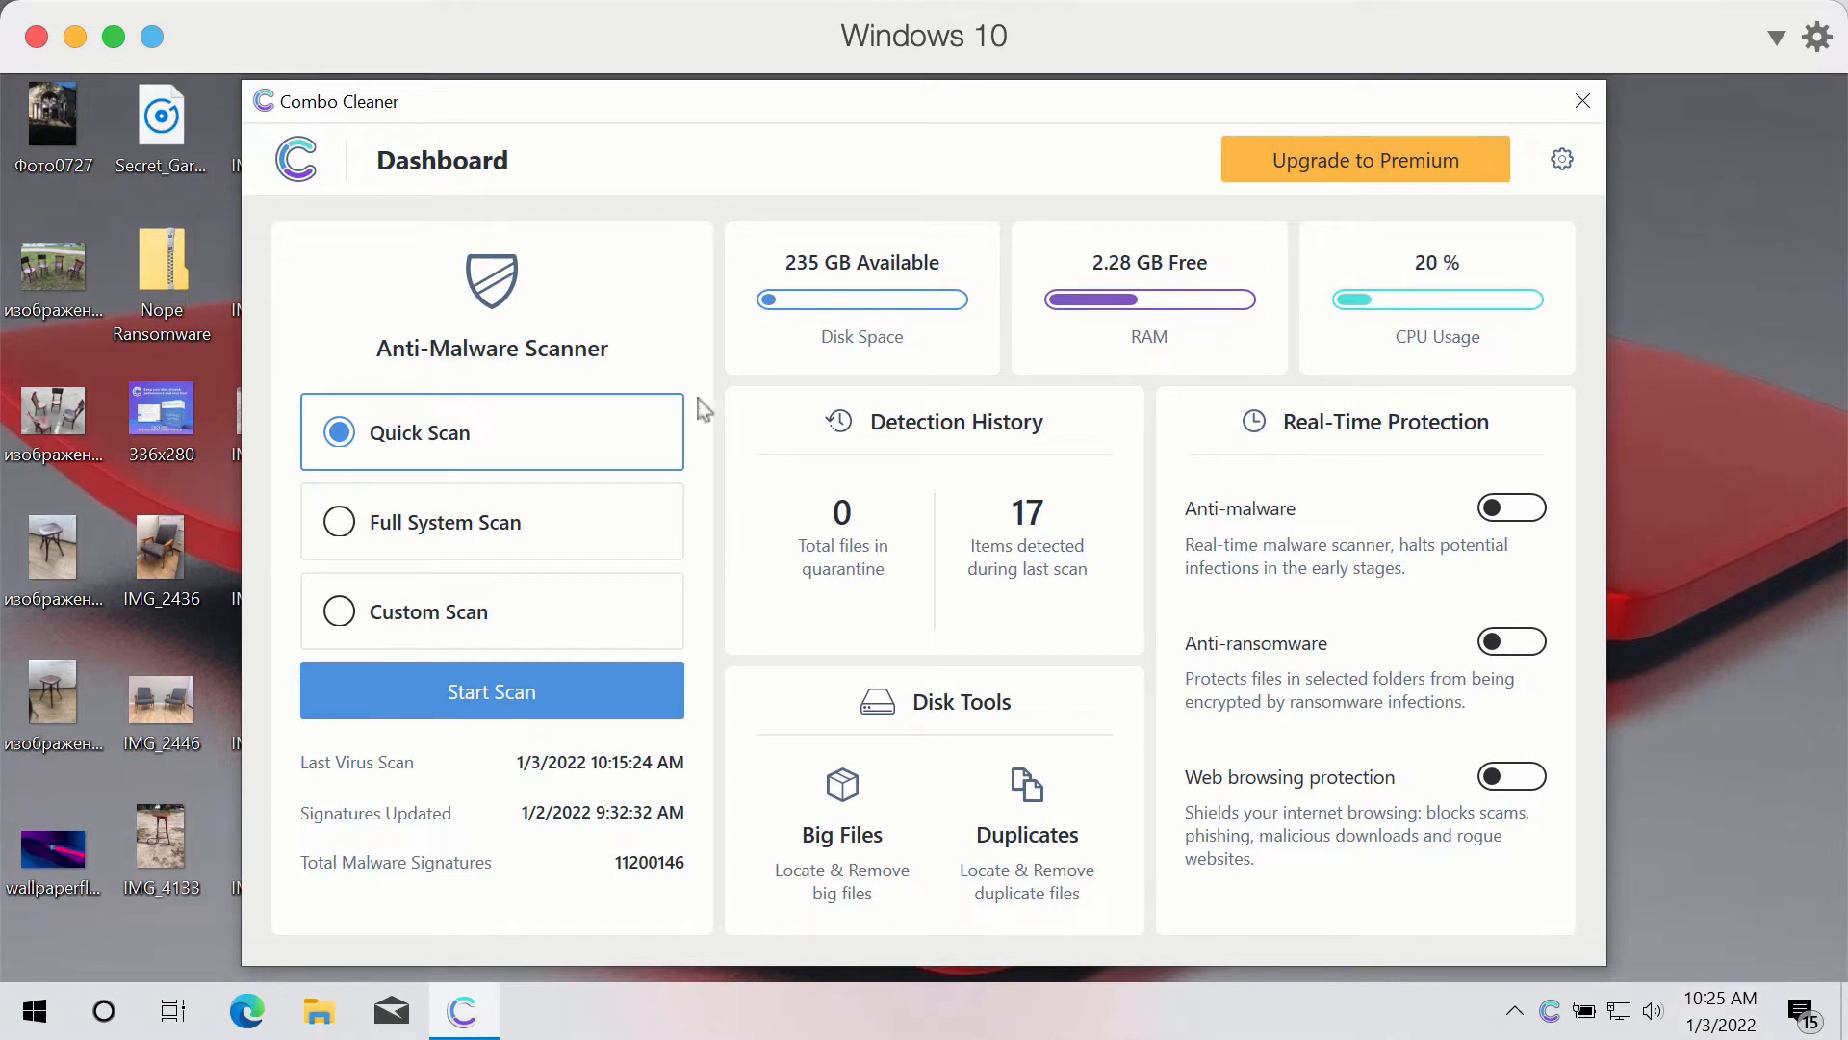
{"action": "mouse_move", "coordinate": [711, 129]}
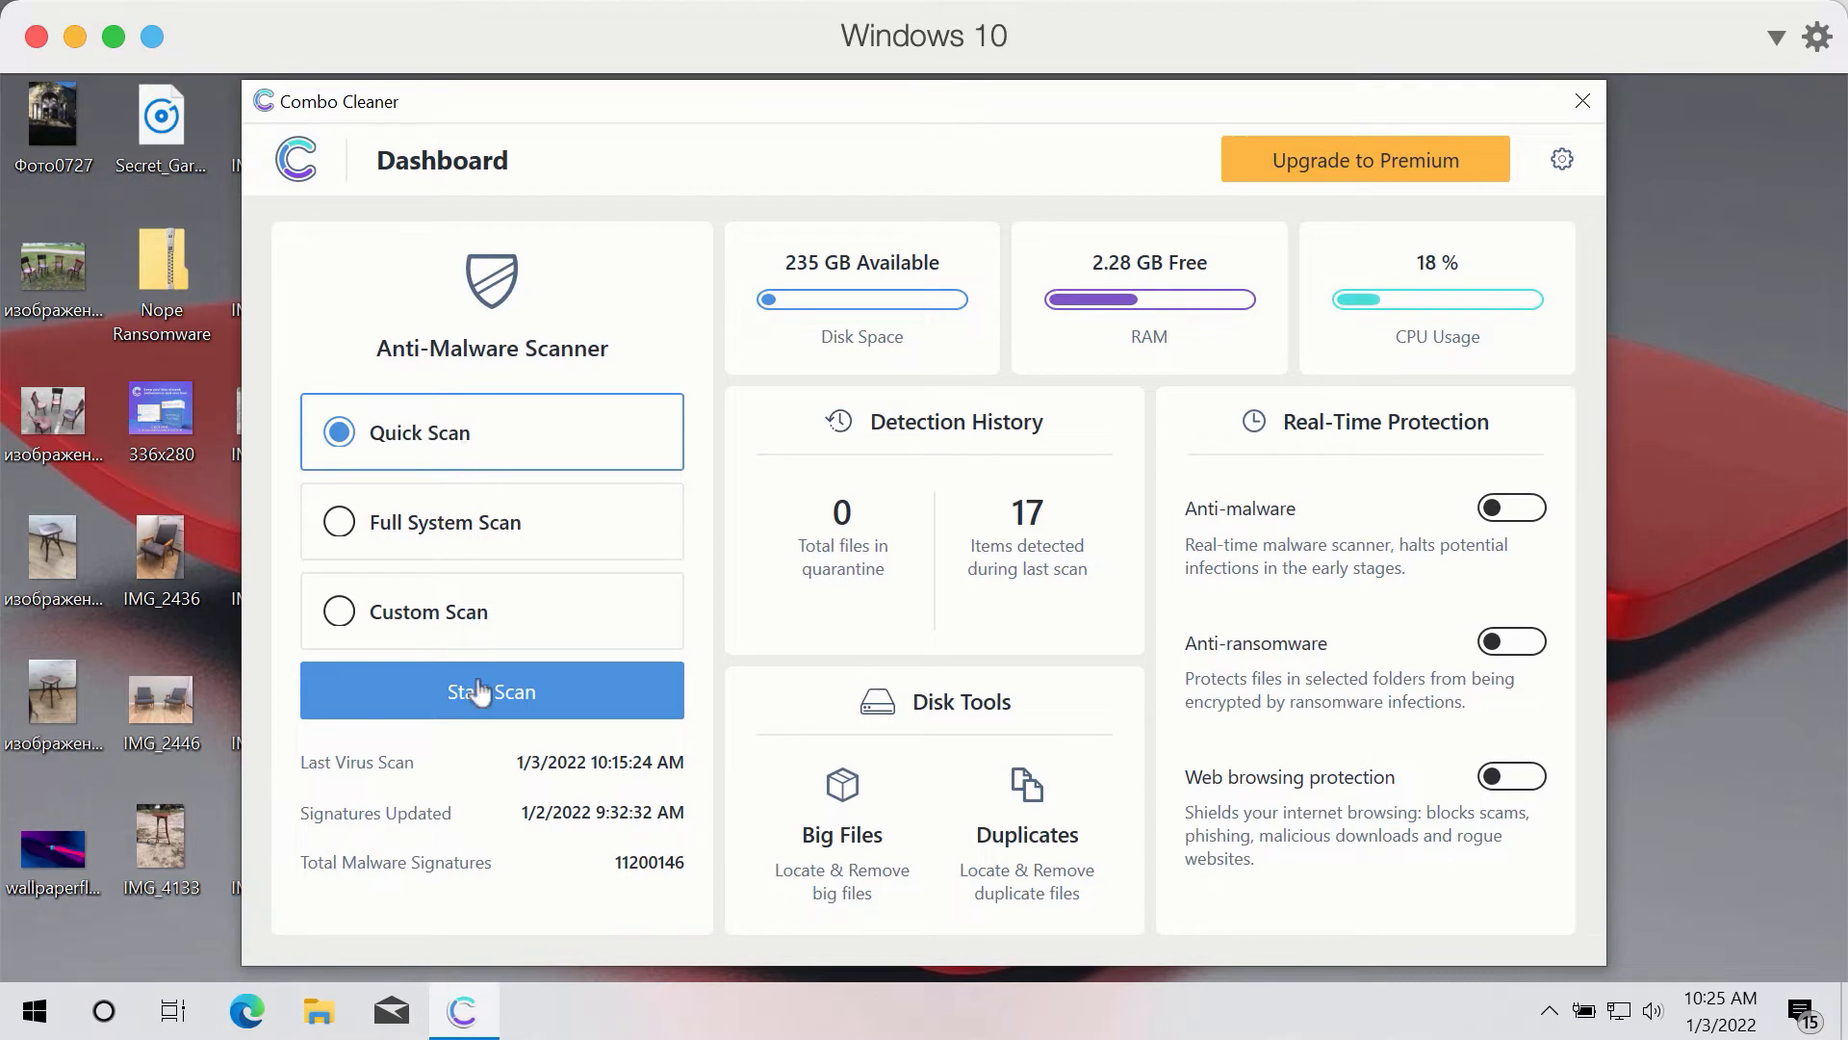
Start a Quick Scan and let it count threats and suspicious items
{"action": "left_click", "coordinate": [491, 691]}
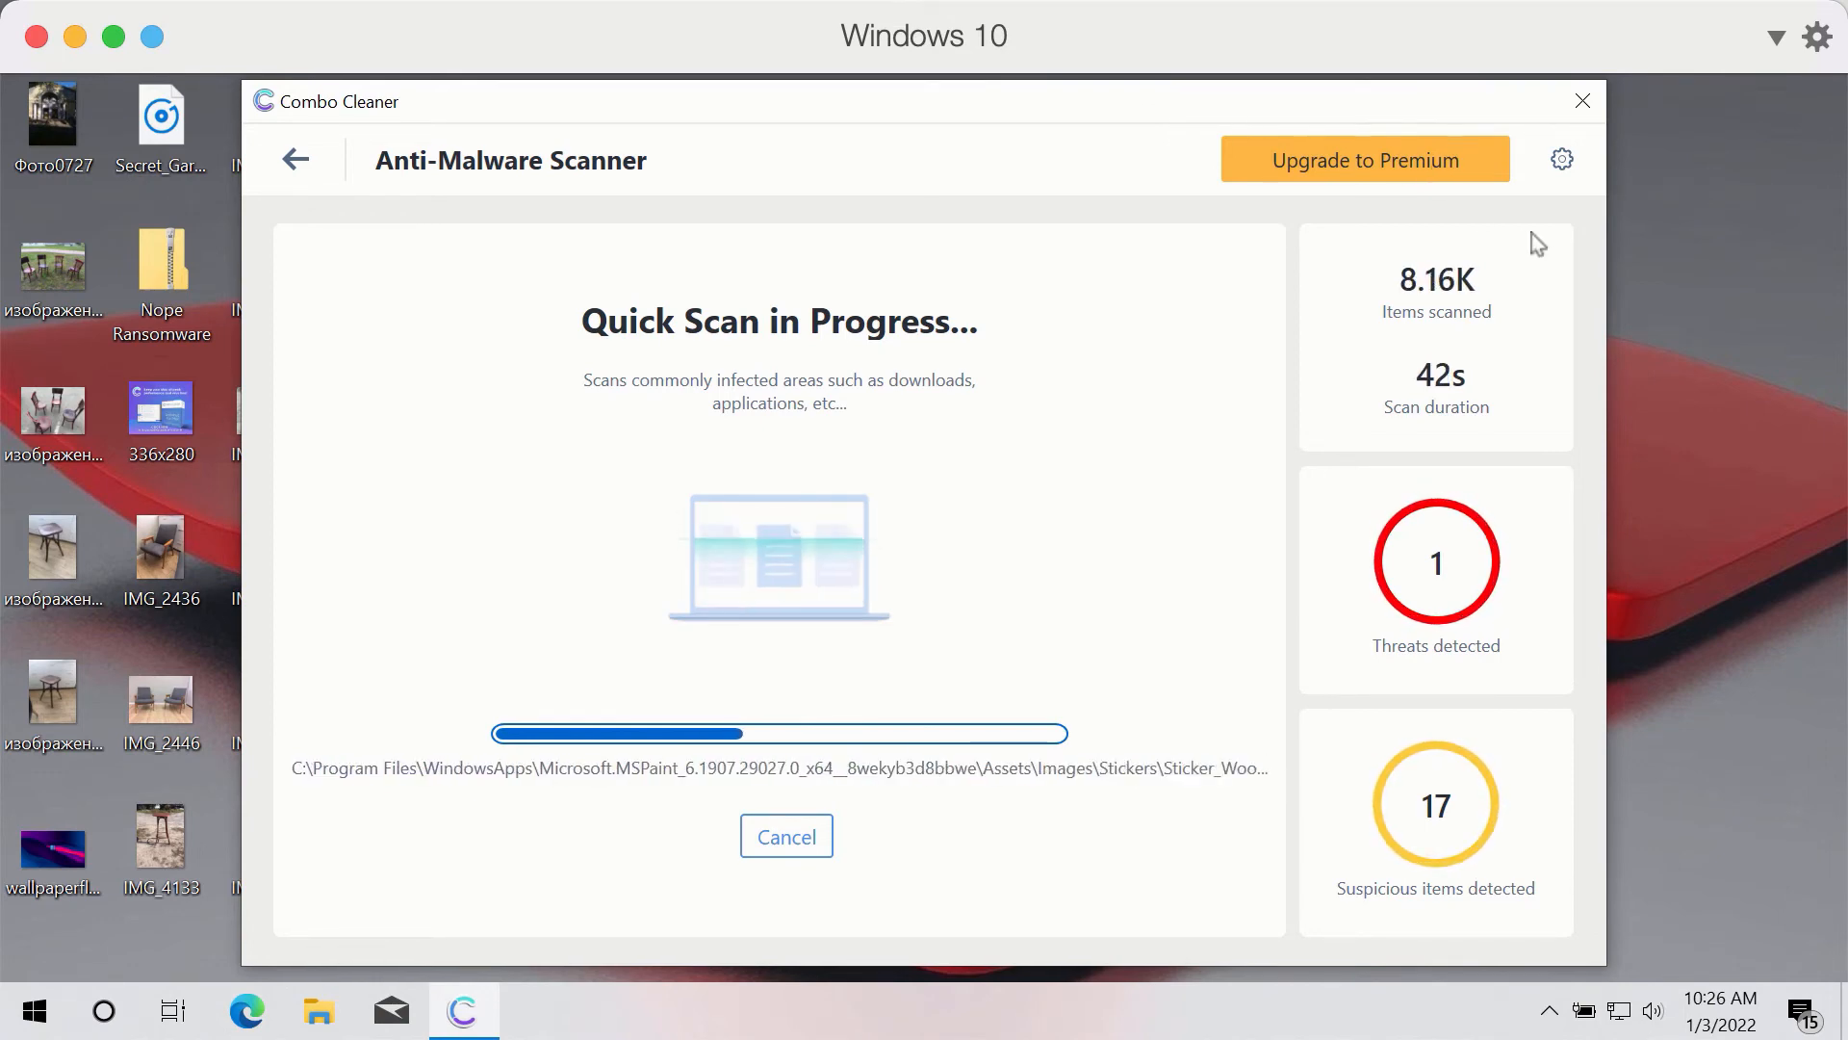
Show the Anti-Ransomware settings page with no protected folders or trusted programs
{"action": "left_click", "coordinate": [1562, 160]}
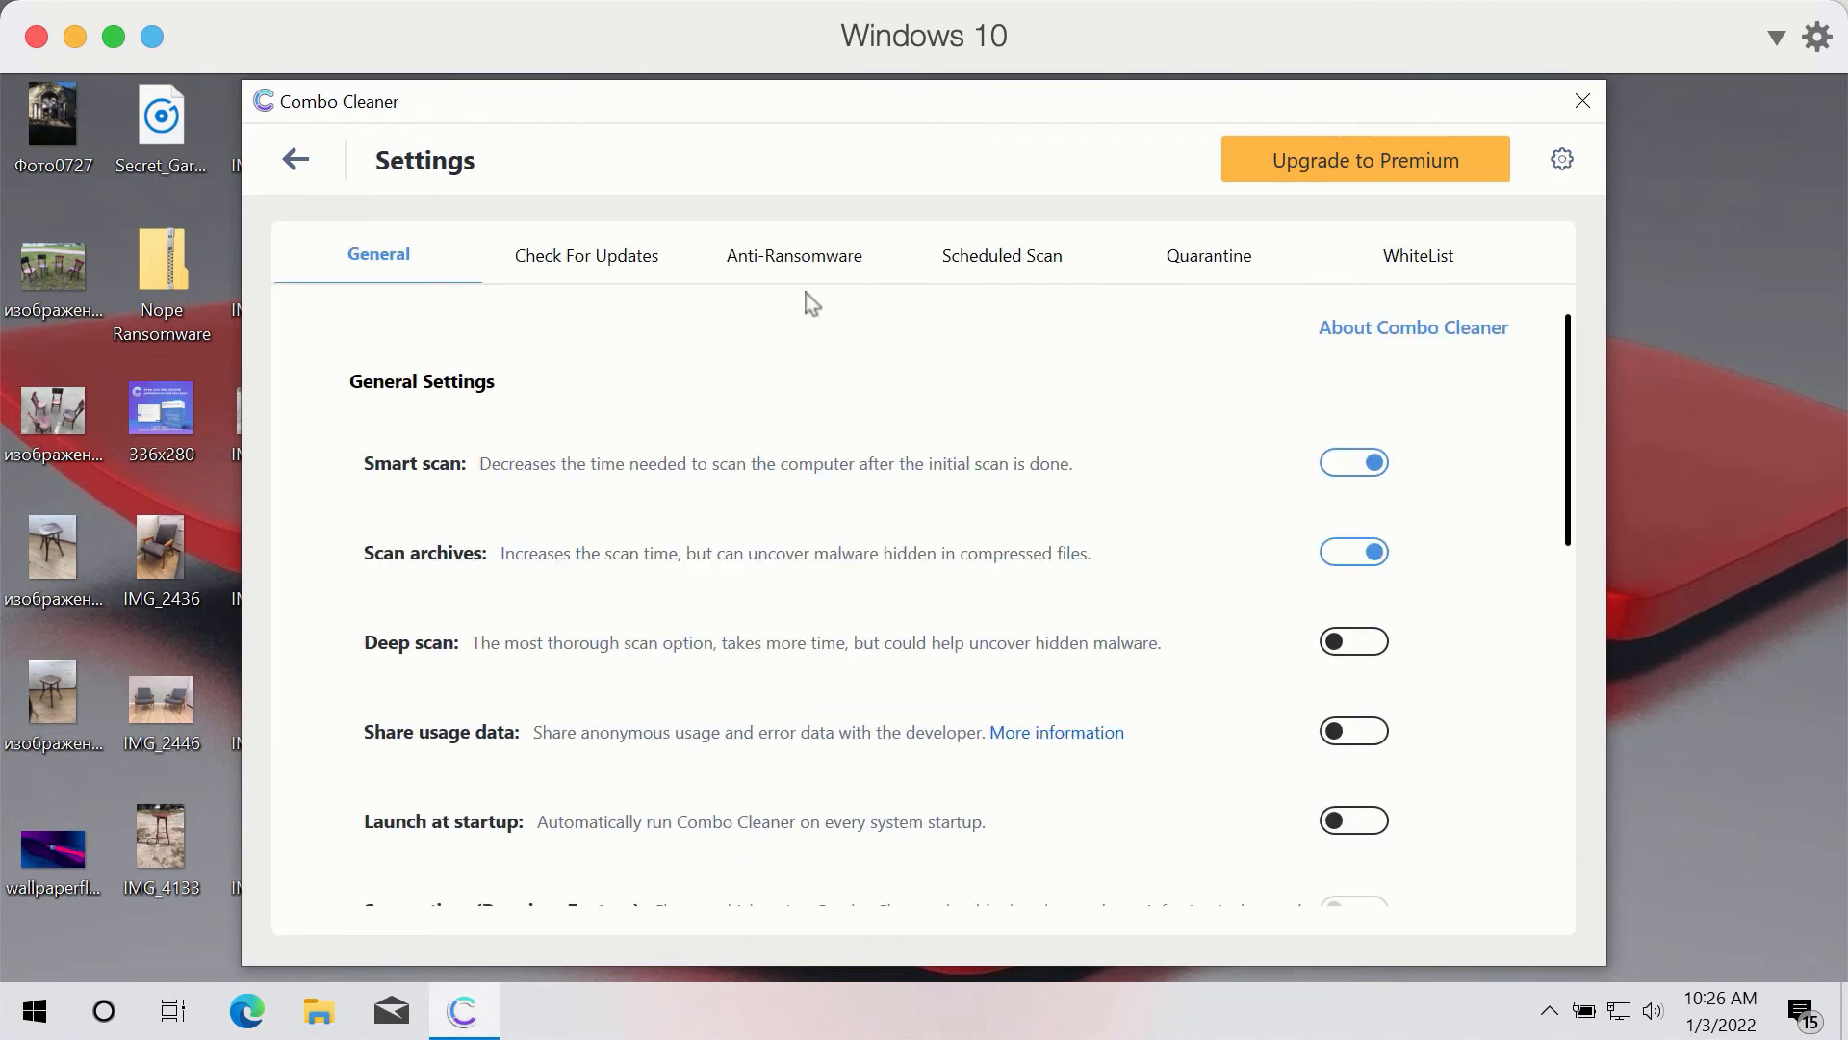
{"action": "mouse_move", "coordinate": [836, 281]}
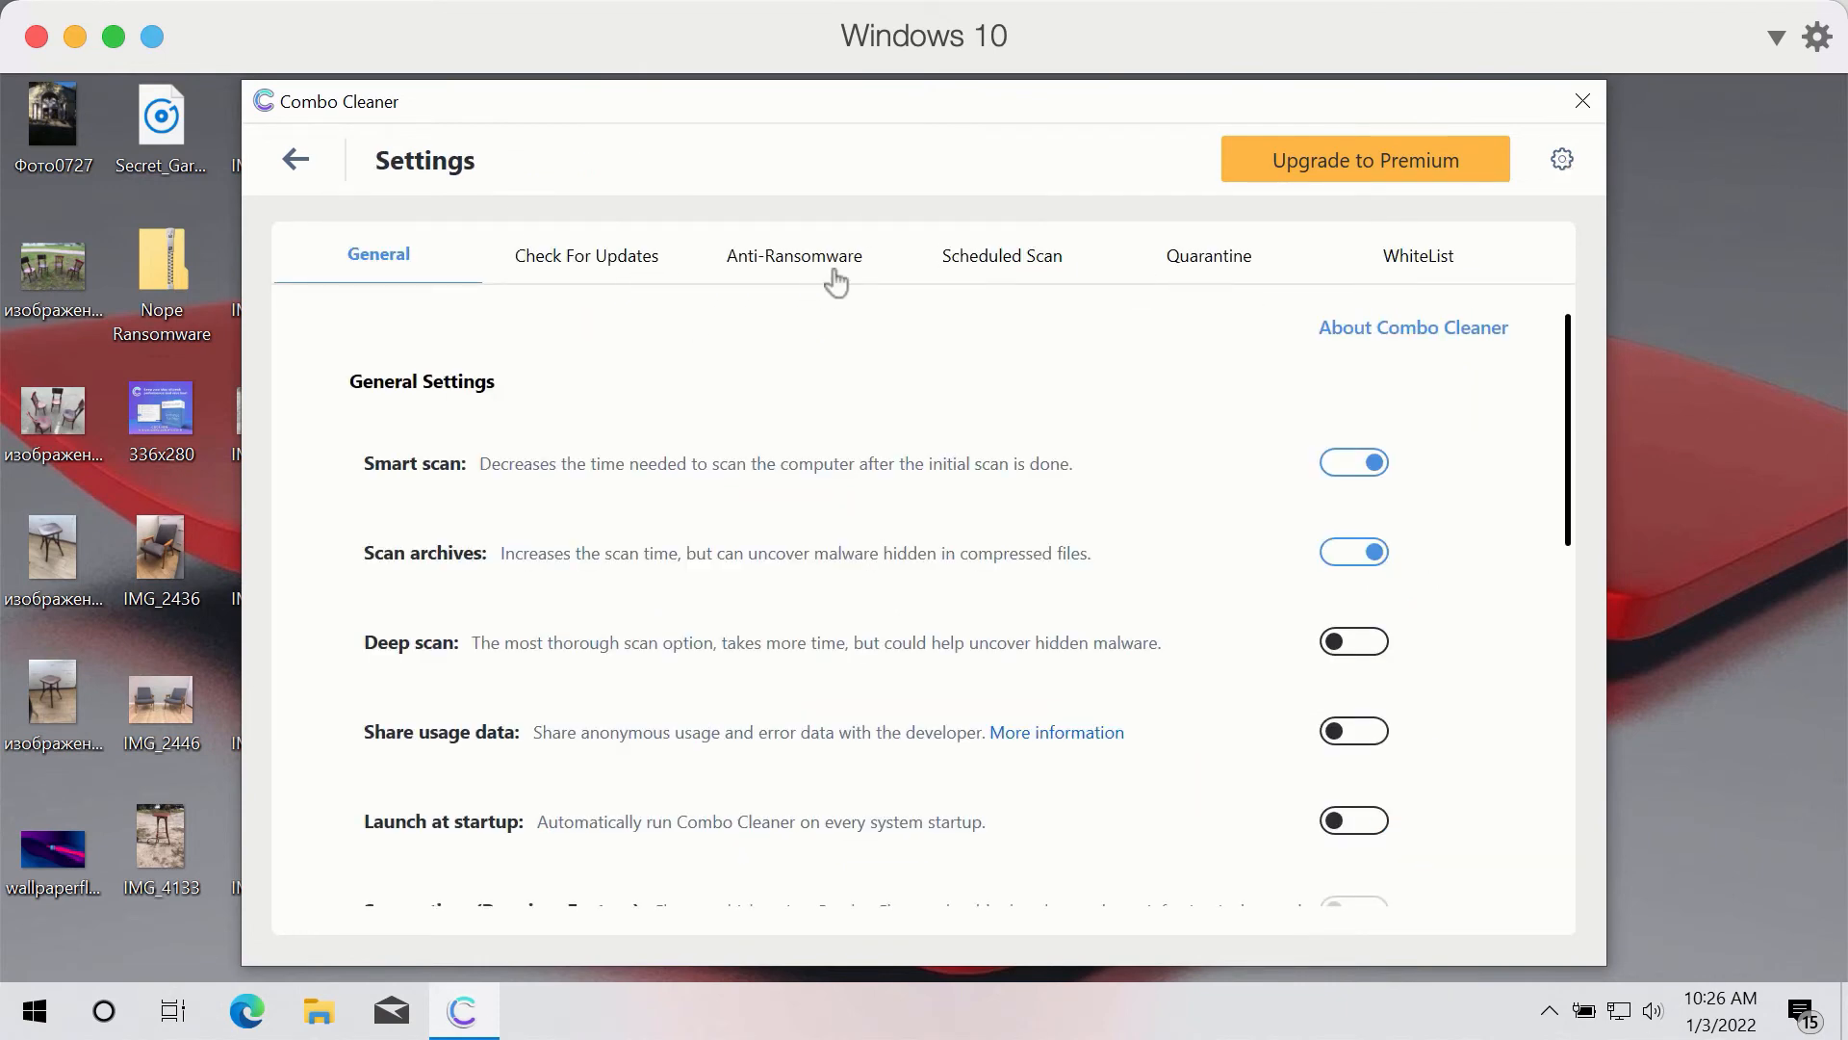
{"action": "left_click", "coordinate": [795, 256]}
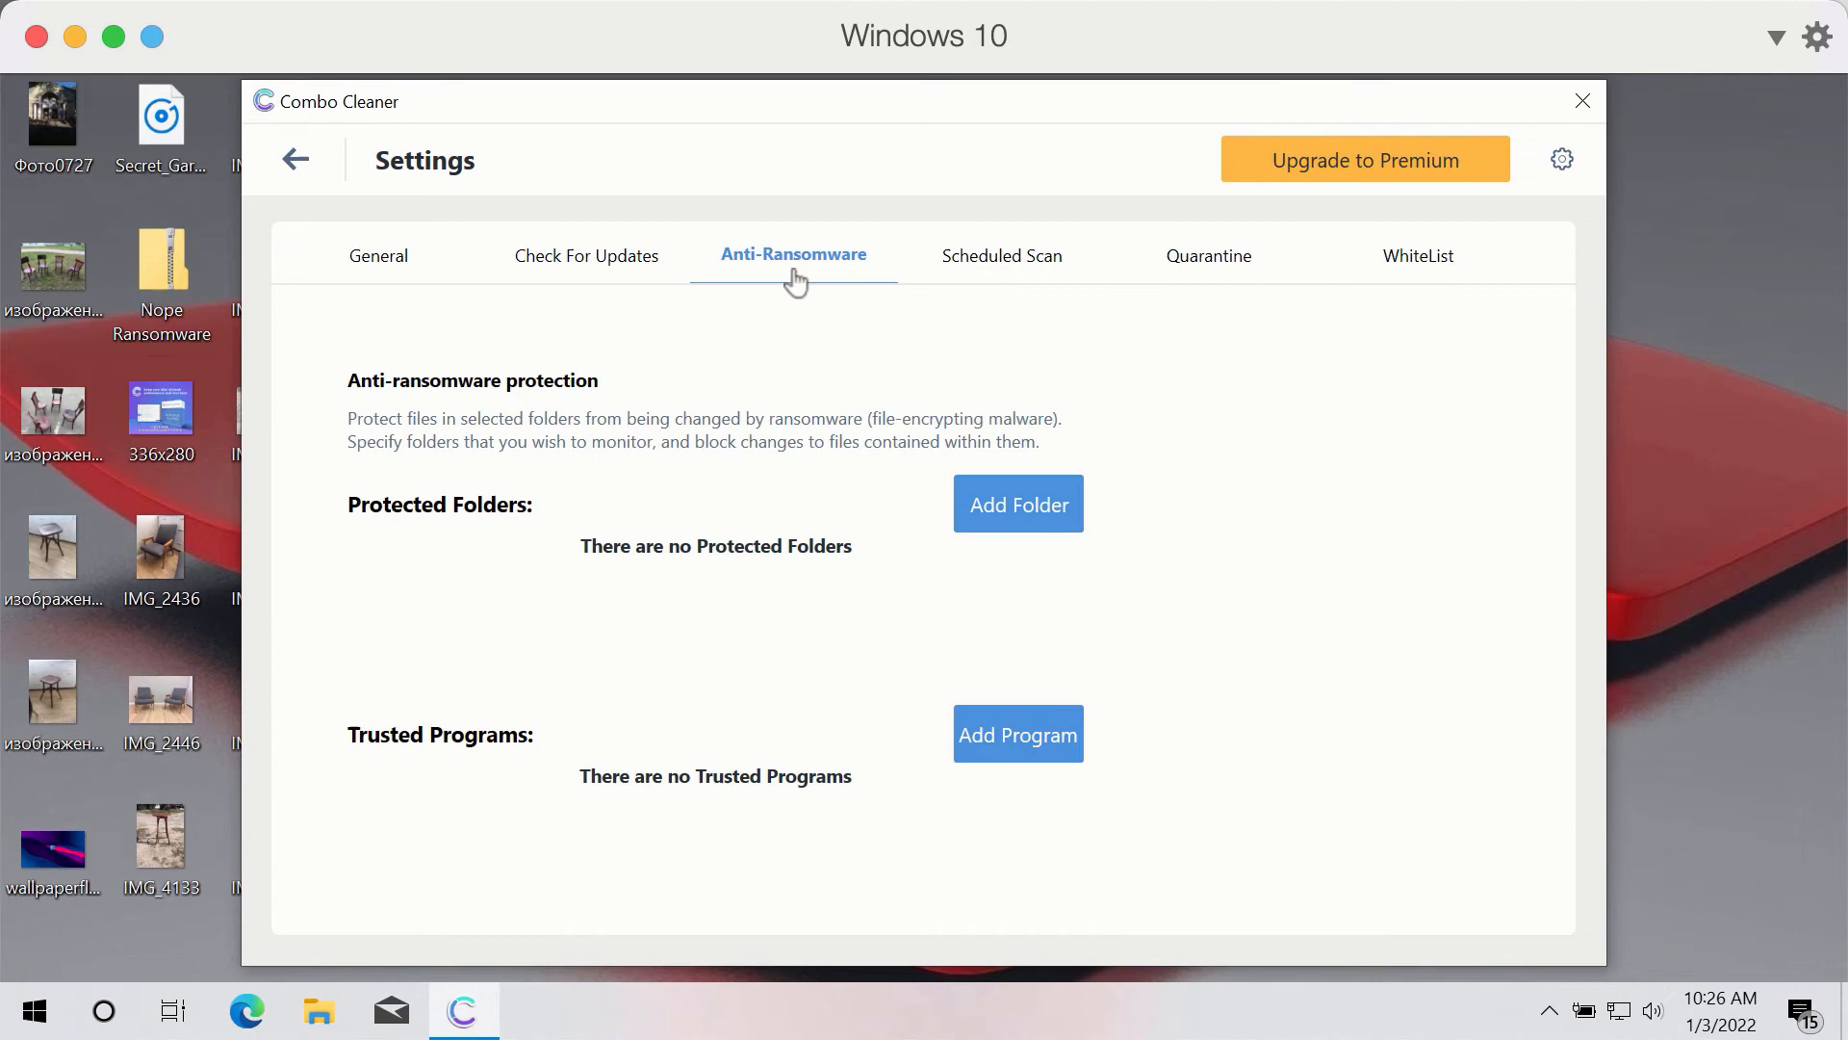
{"action": "mouse_move", "coordinate": [893, 327]}
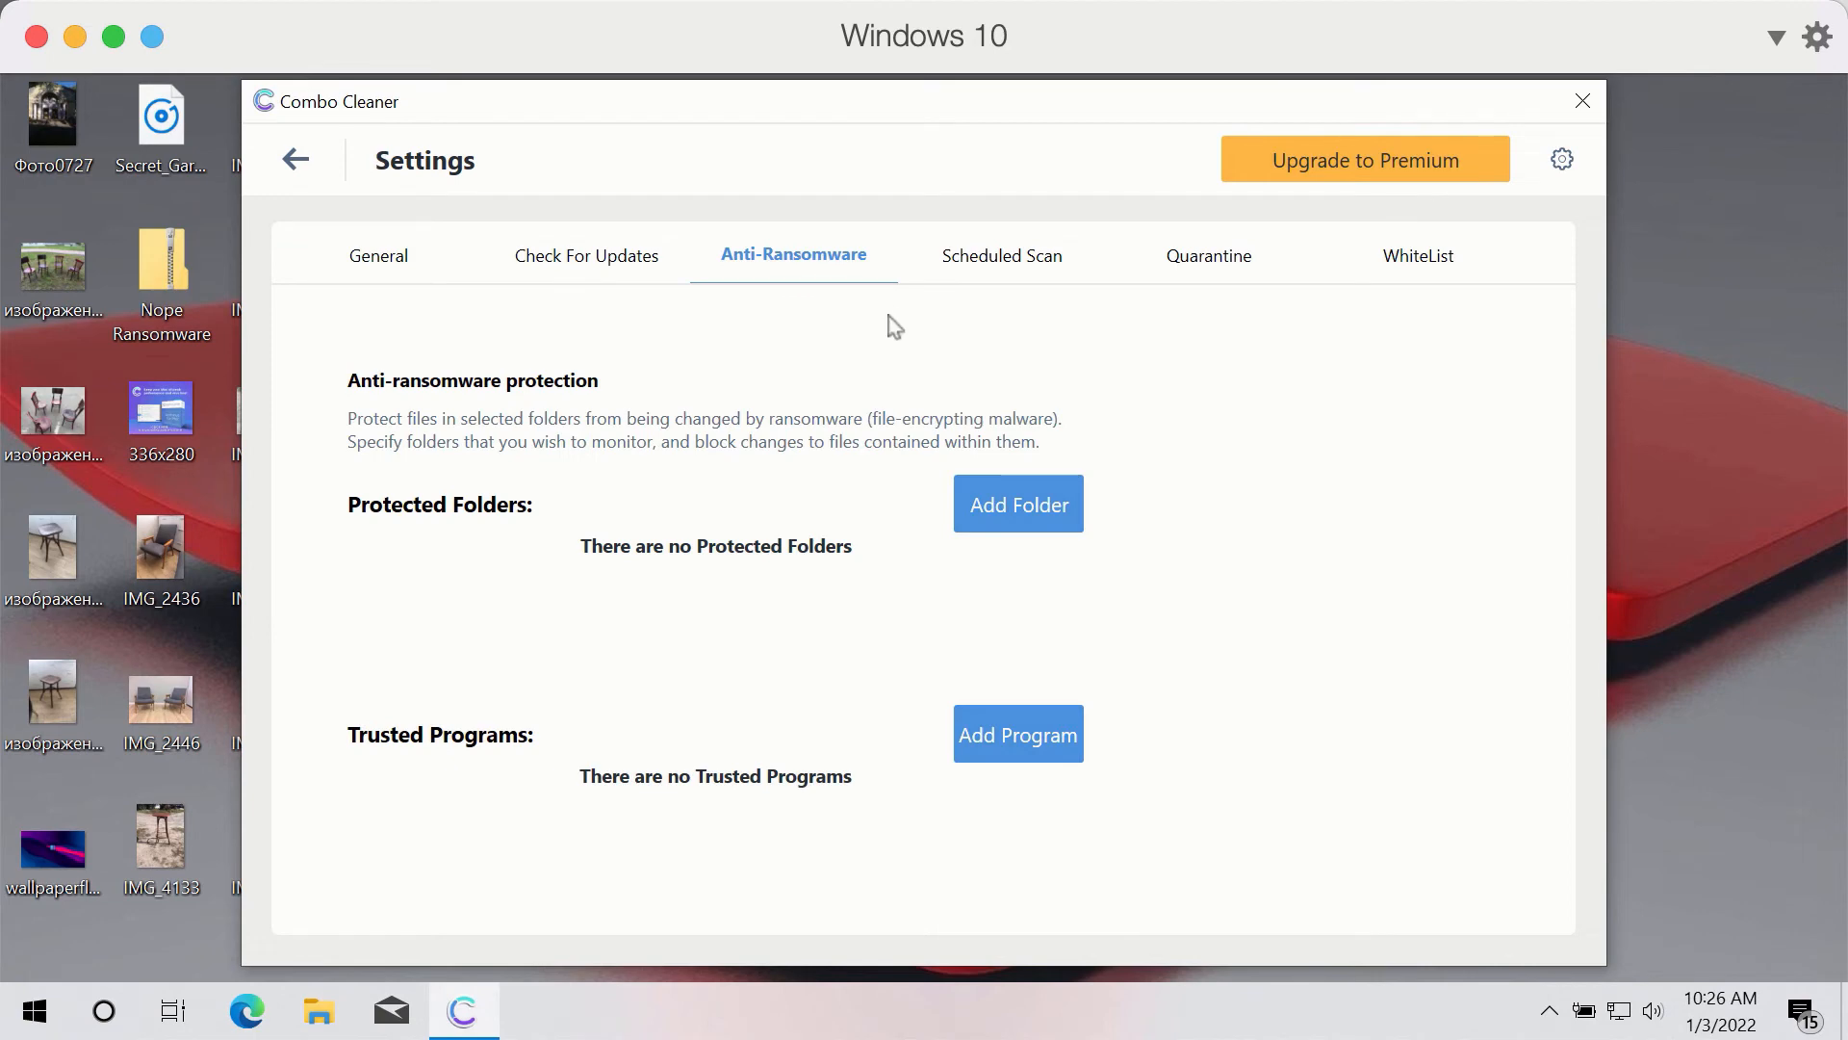
{"action": "mouse_move", "coordinate": [893, 314]}
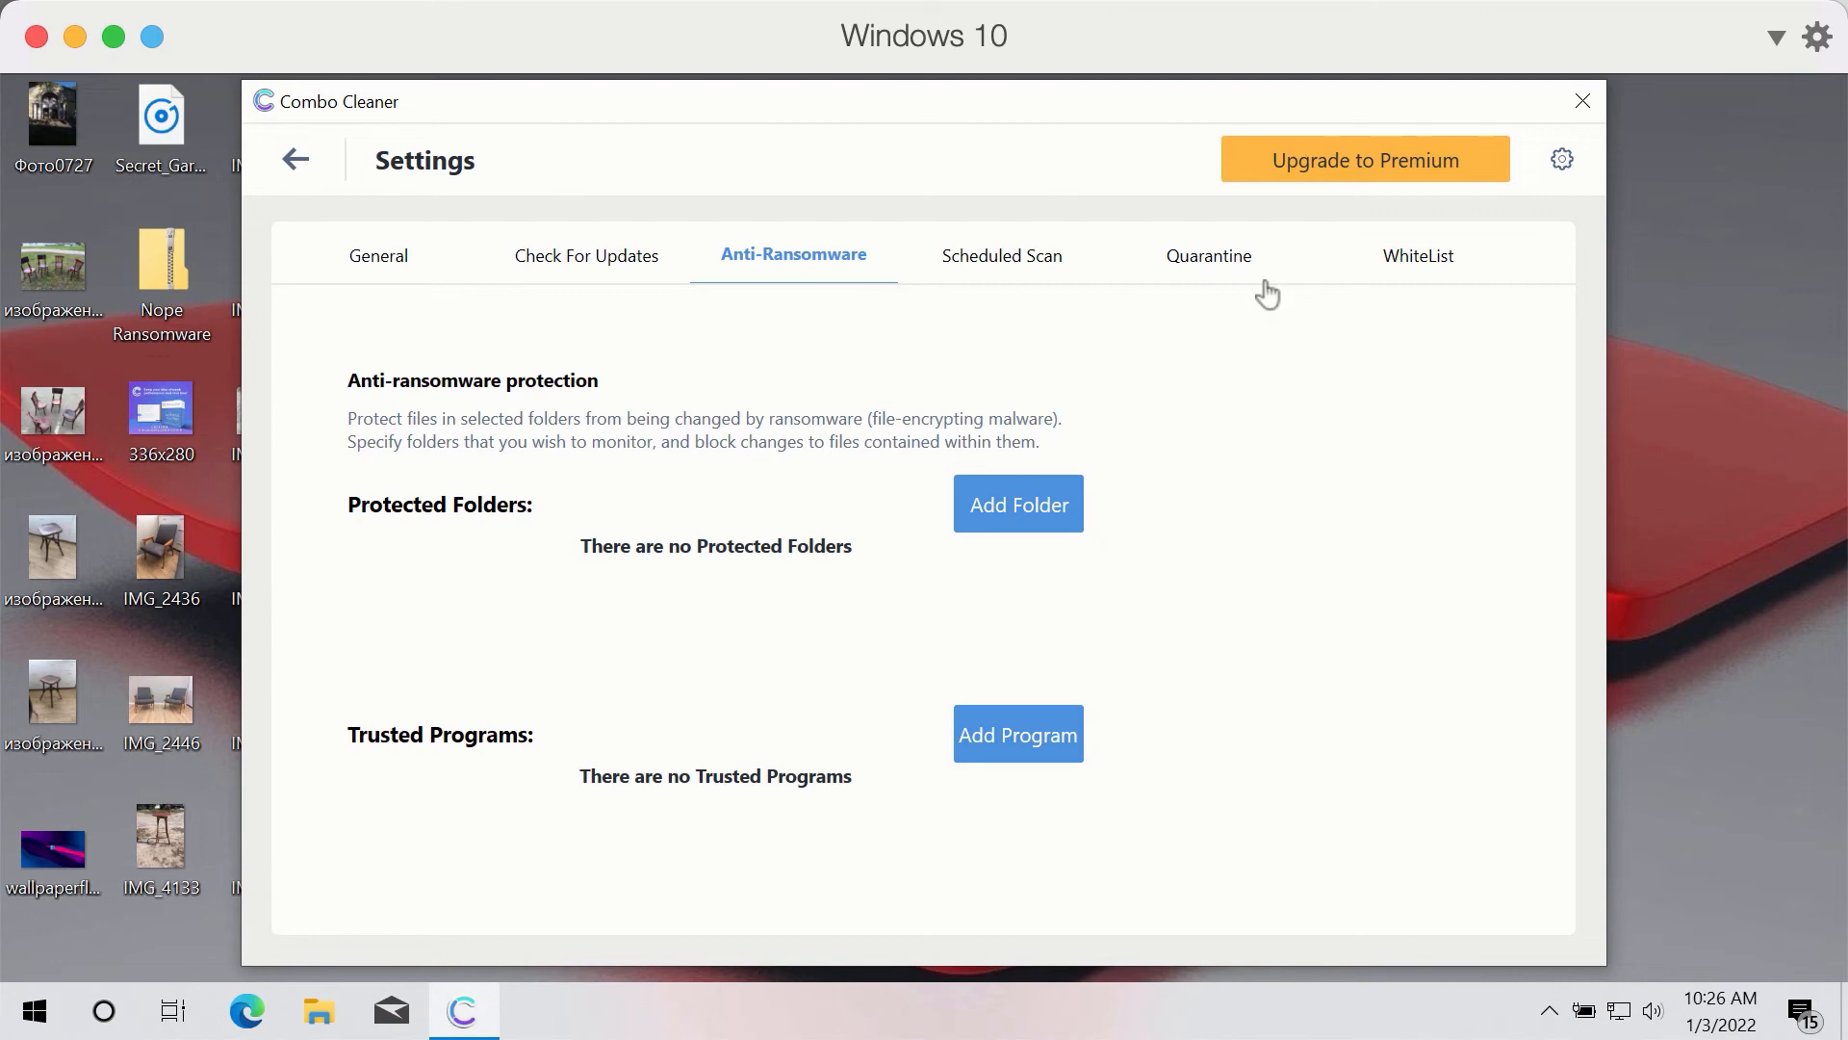
{"action": "mouse_move", "coordinate": [1047, 521]}
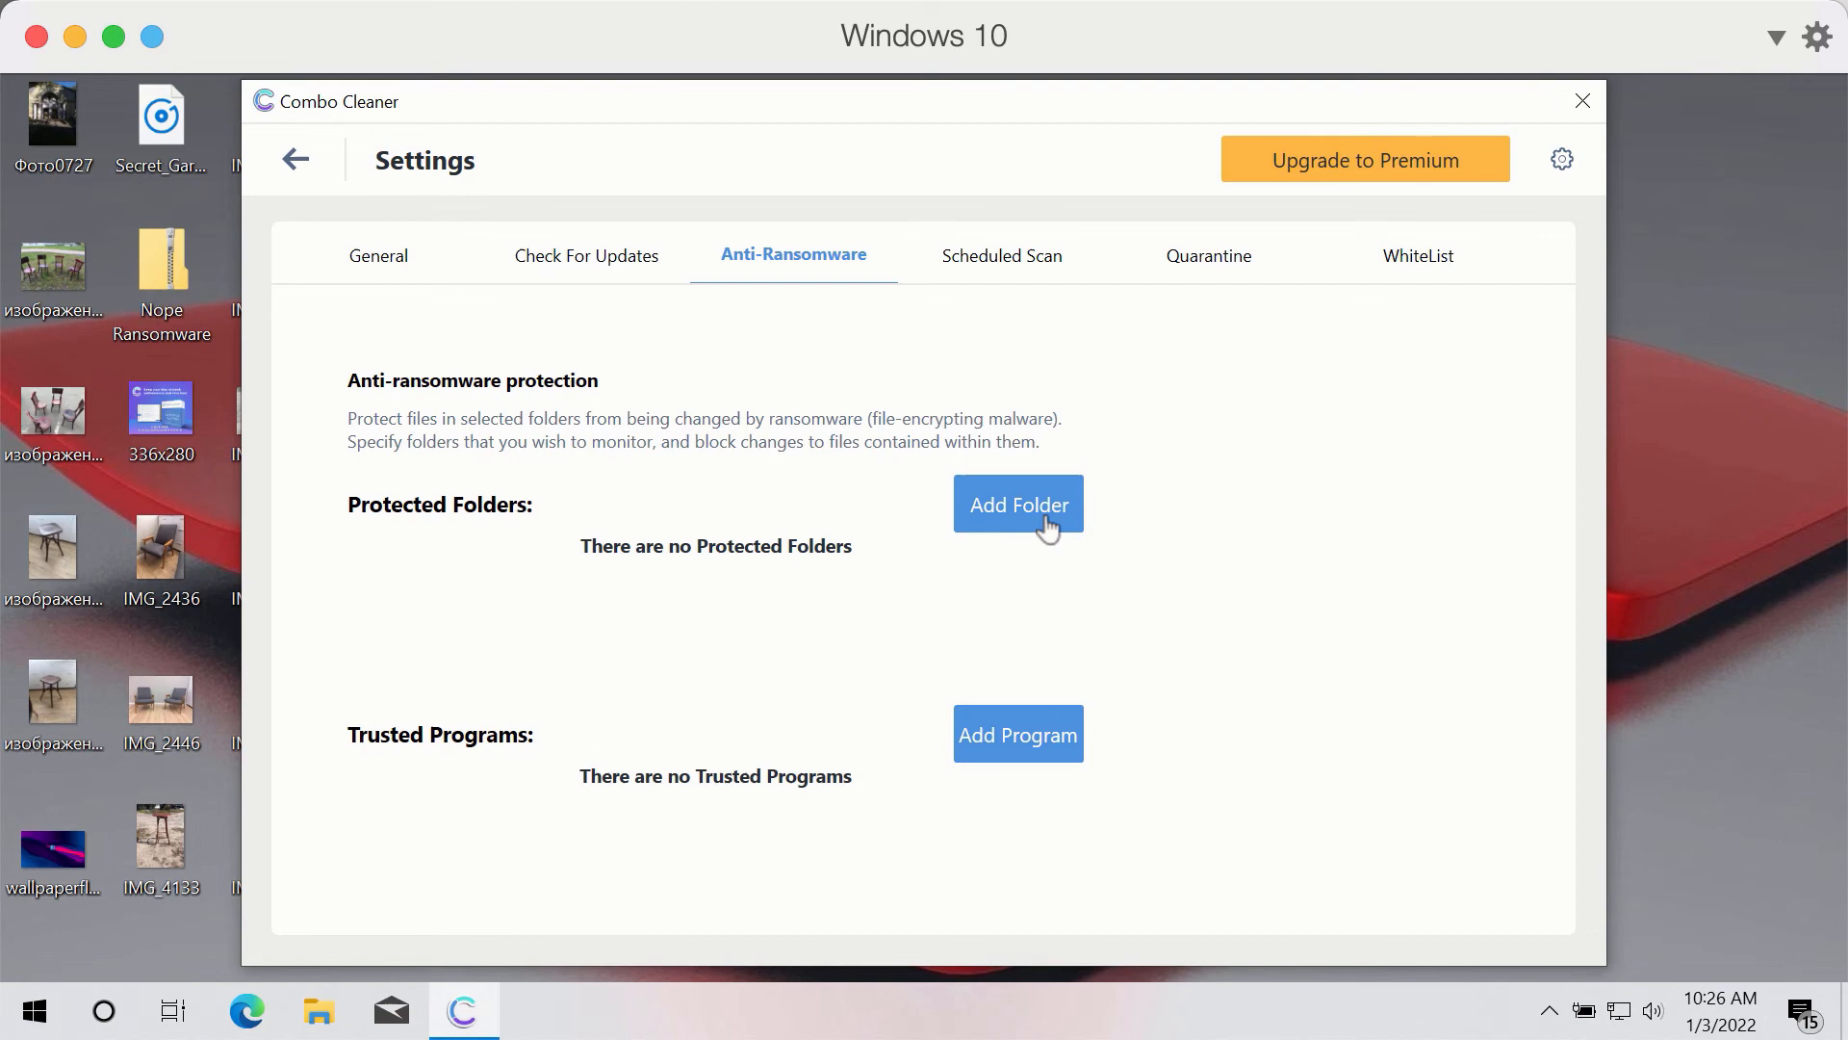
{"action": "mouse_move", "coordinate": [441, 294]}
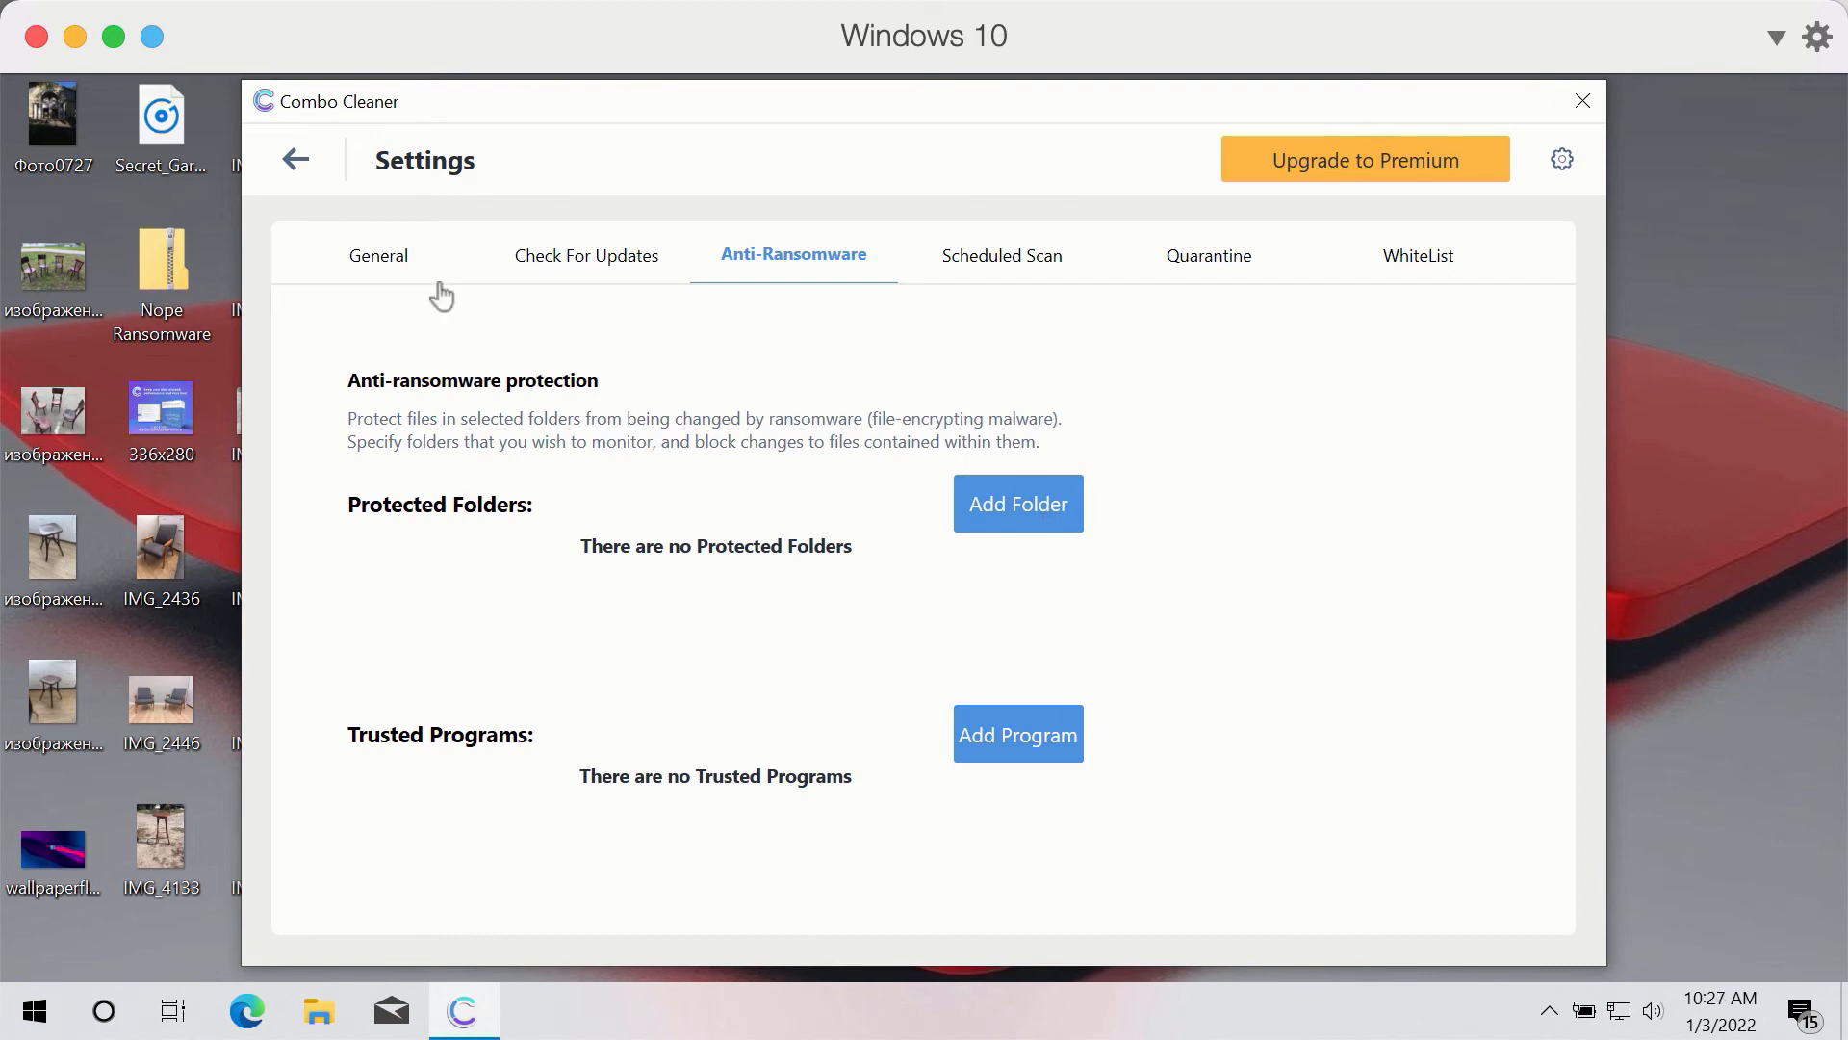
{"action": "mouse_move", "coordinate": [752, 402]}
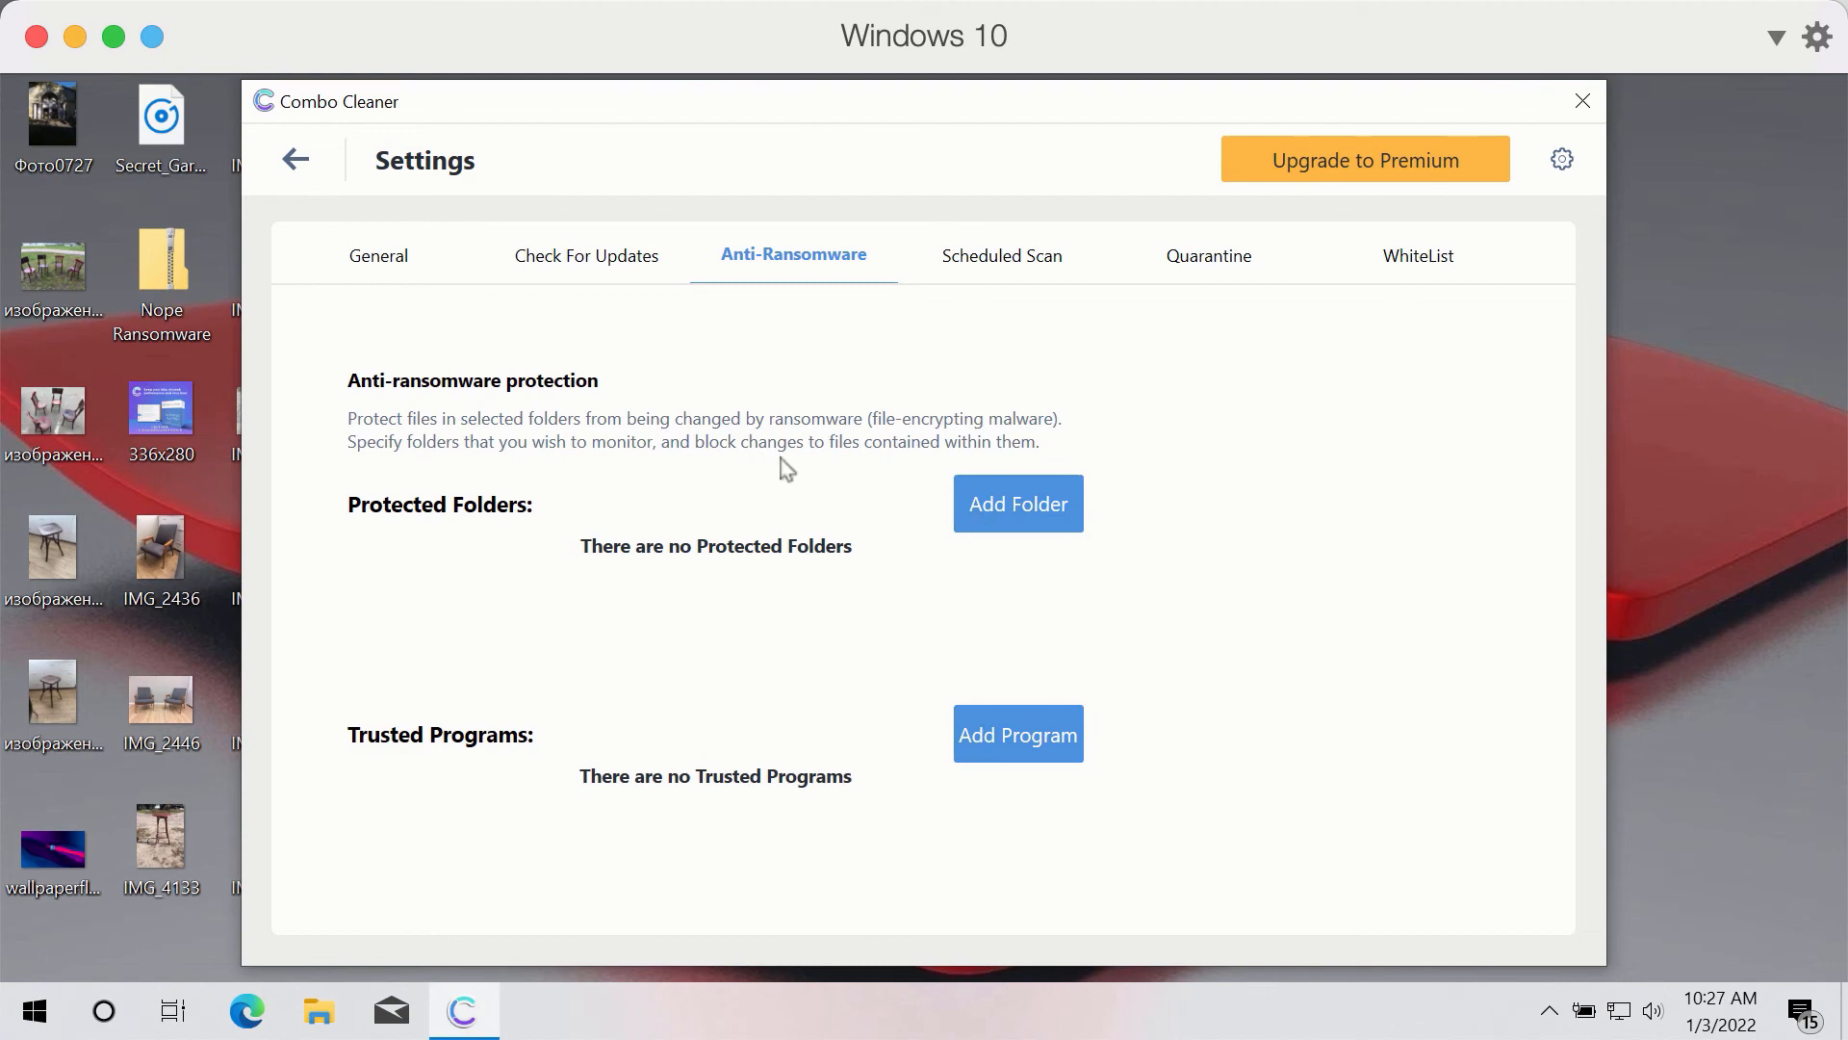
{"action": "mouse_move", "coordinate": [793, 233]}
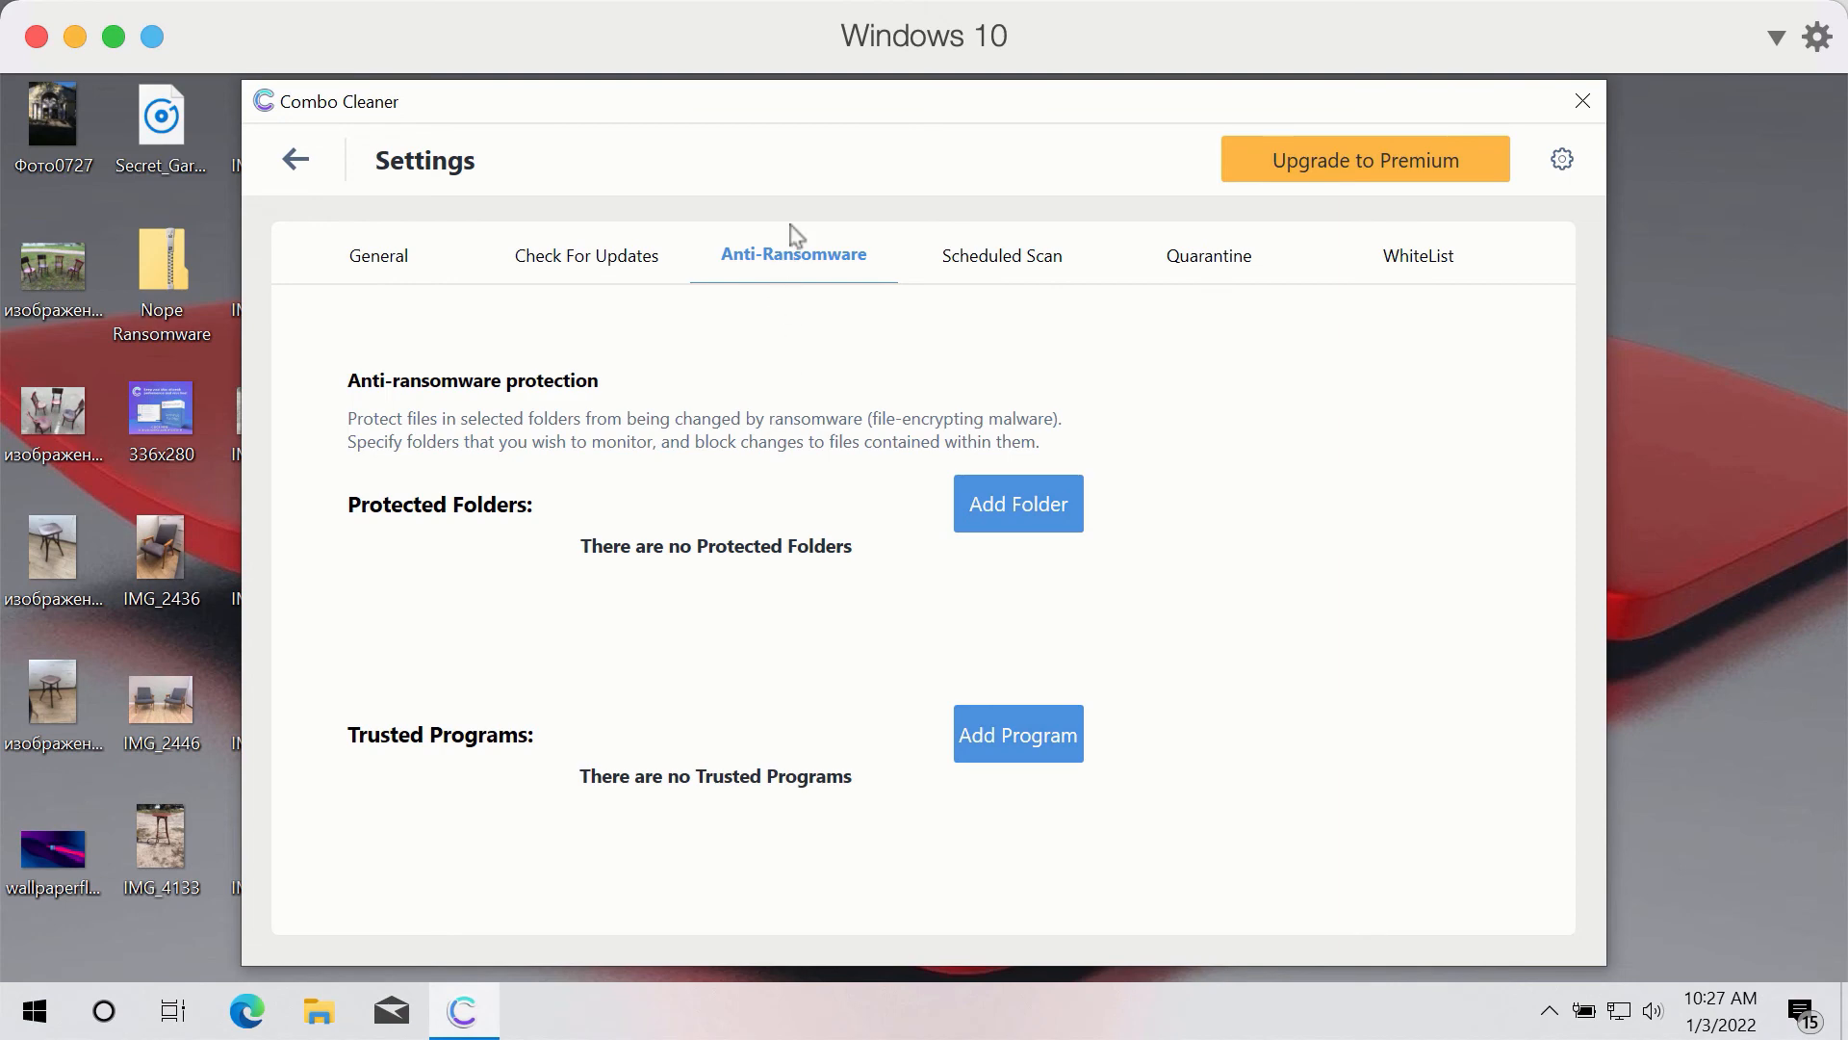
{"action": "mouse_move", "coordinate": [872, 106]}
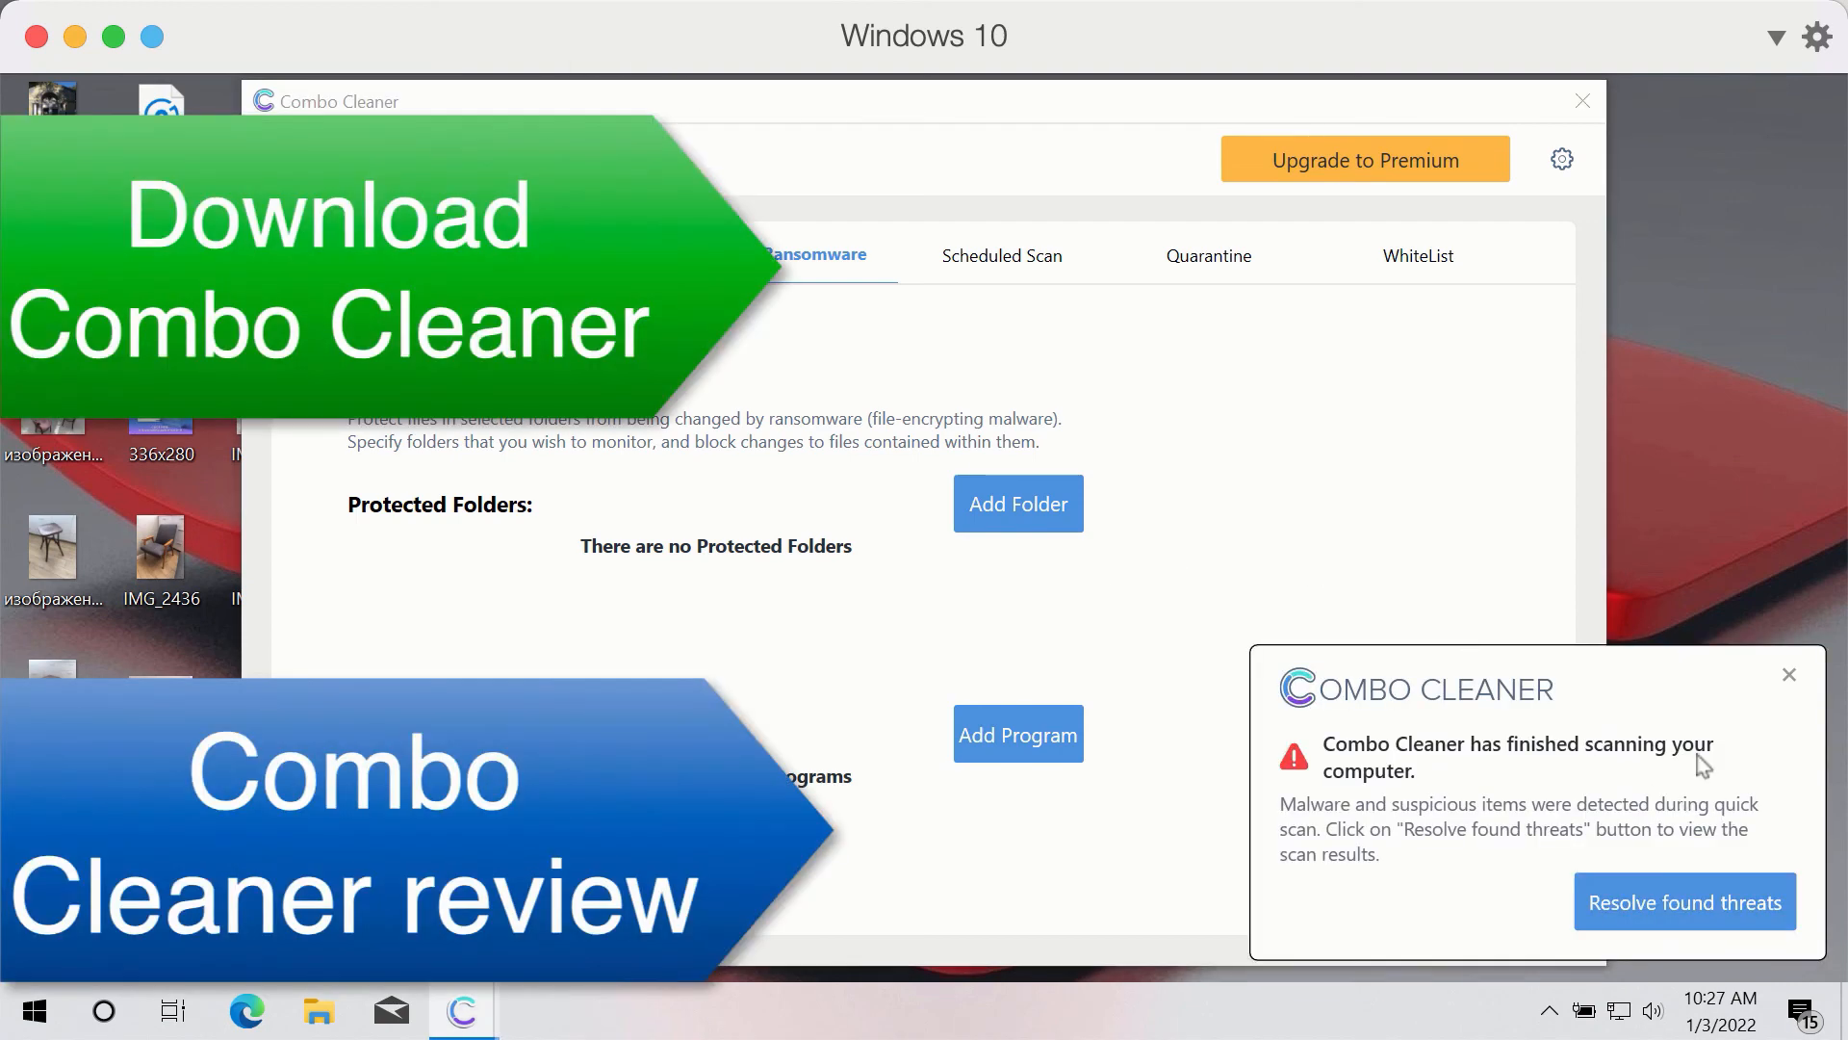
Resolve found threats to list the 18 detected ad-spam items
{"action": "left_click", "coordinate": [1683, 901]}
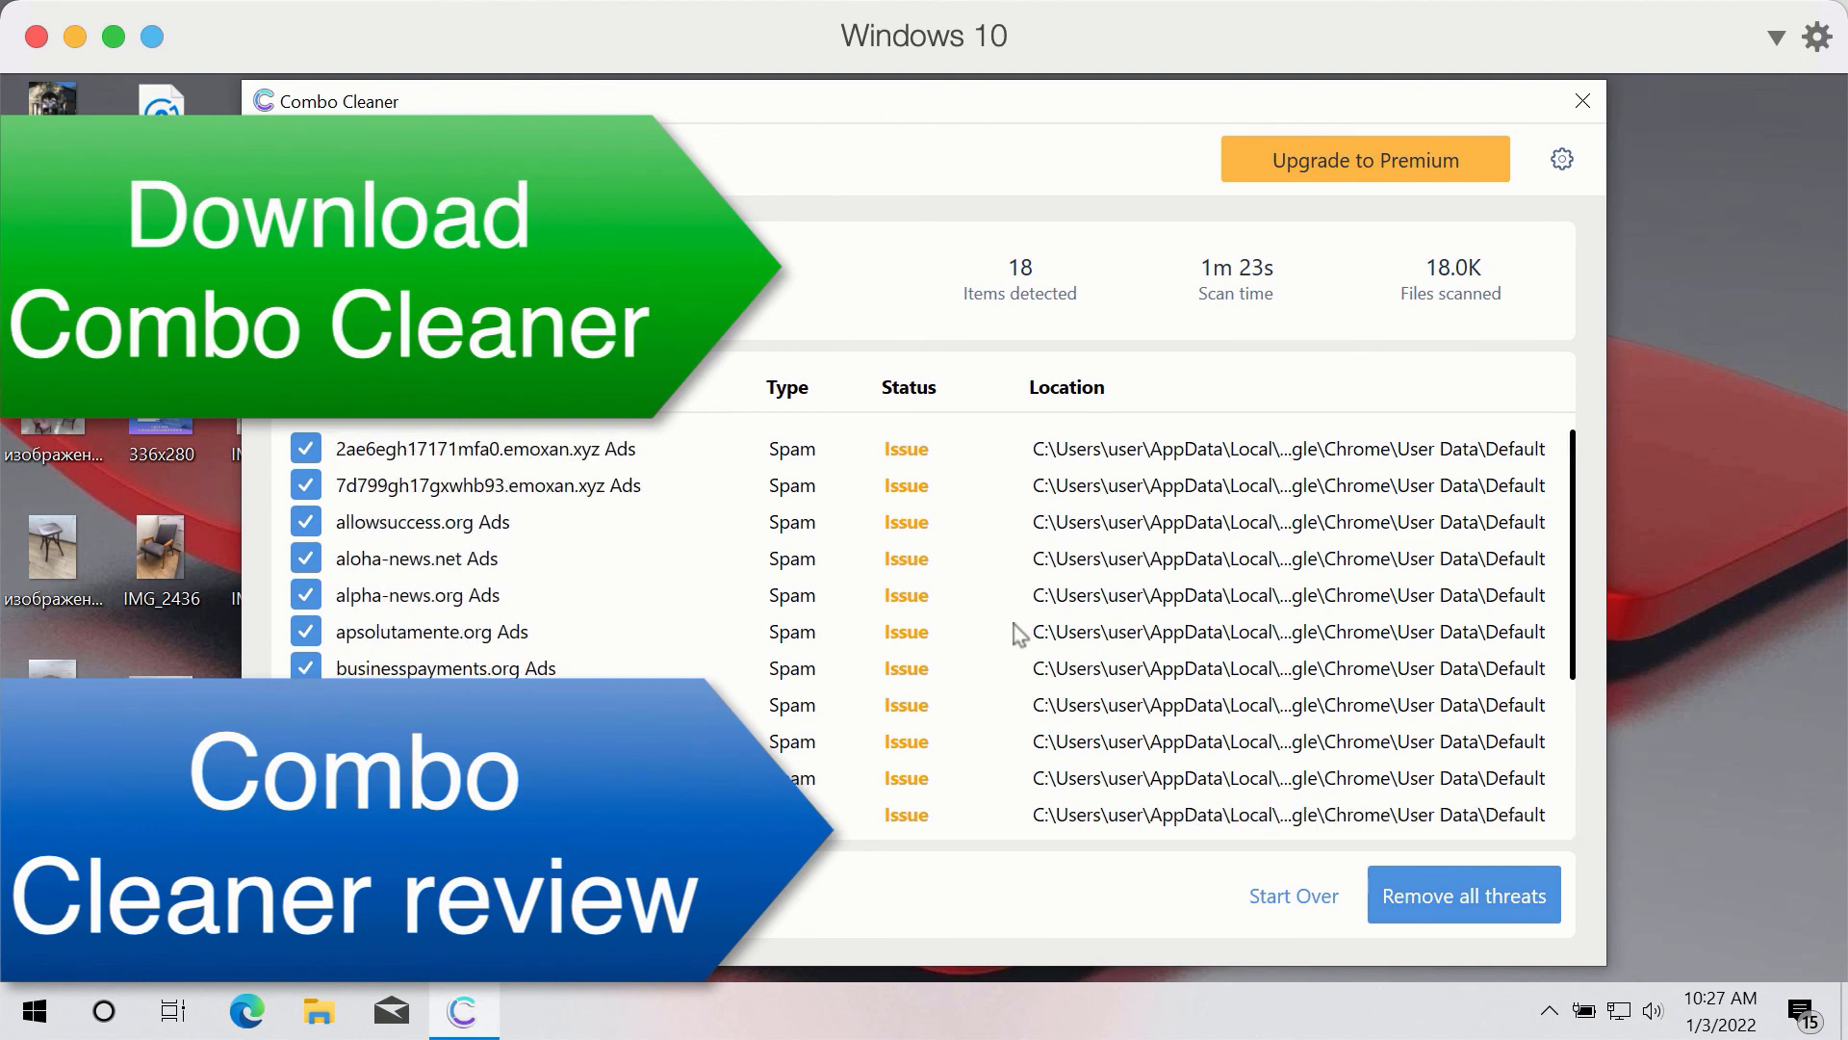
{"action": "mouse_move", "coordinate": [1332, 548]}
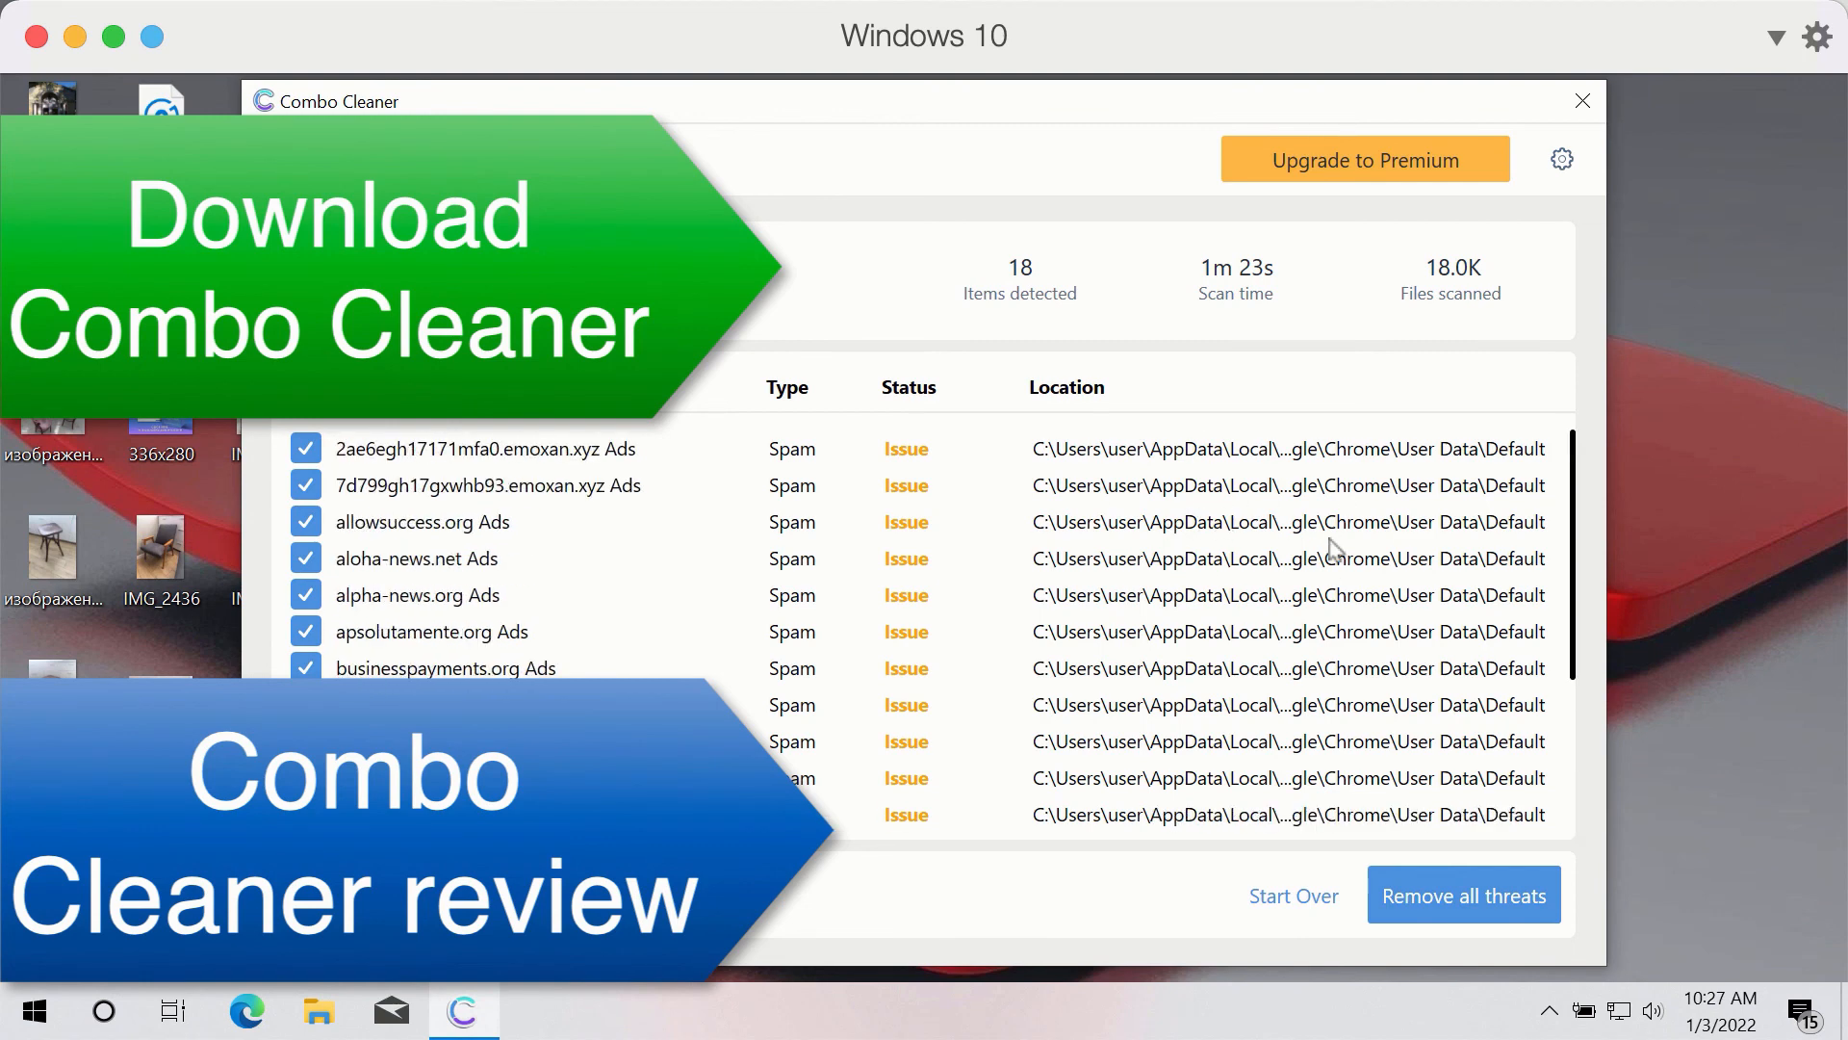
{"action": "mouse_move", "coordinate": [1440, 127]}
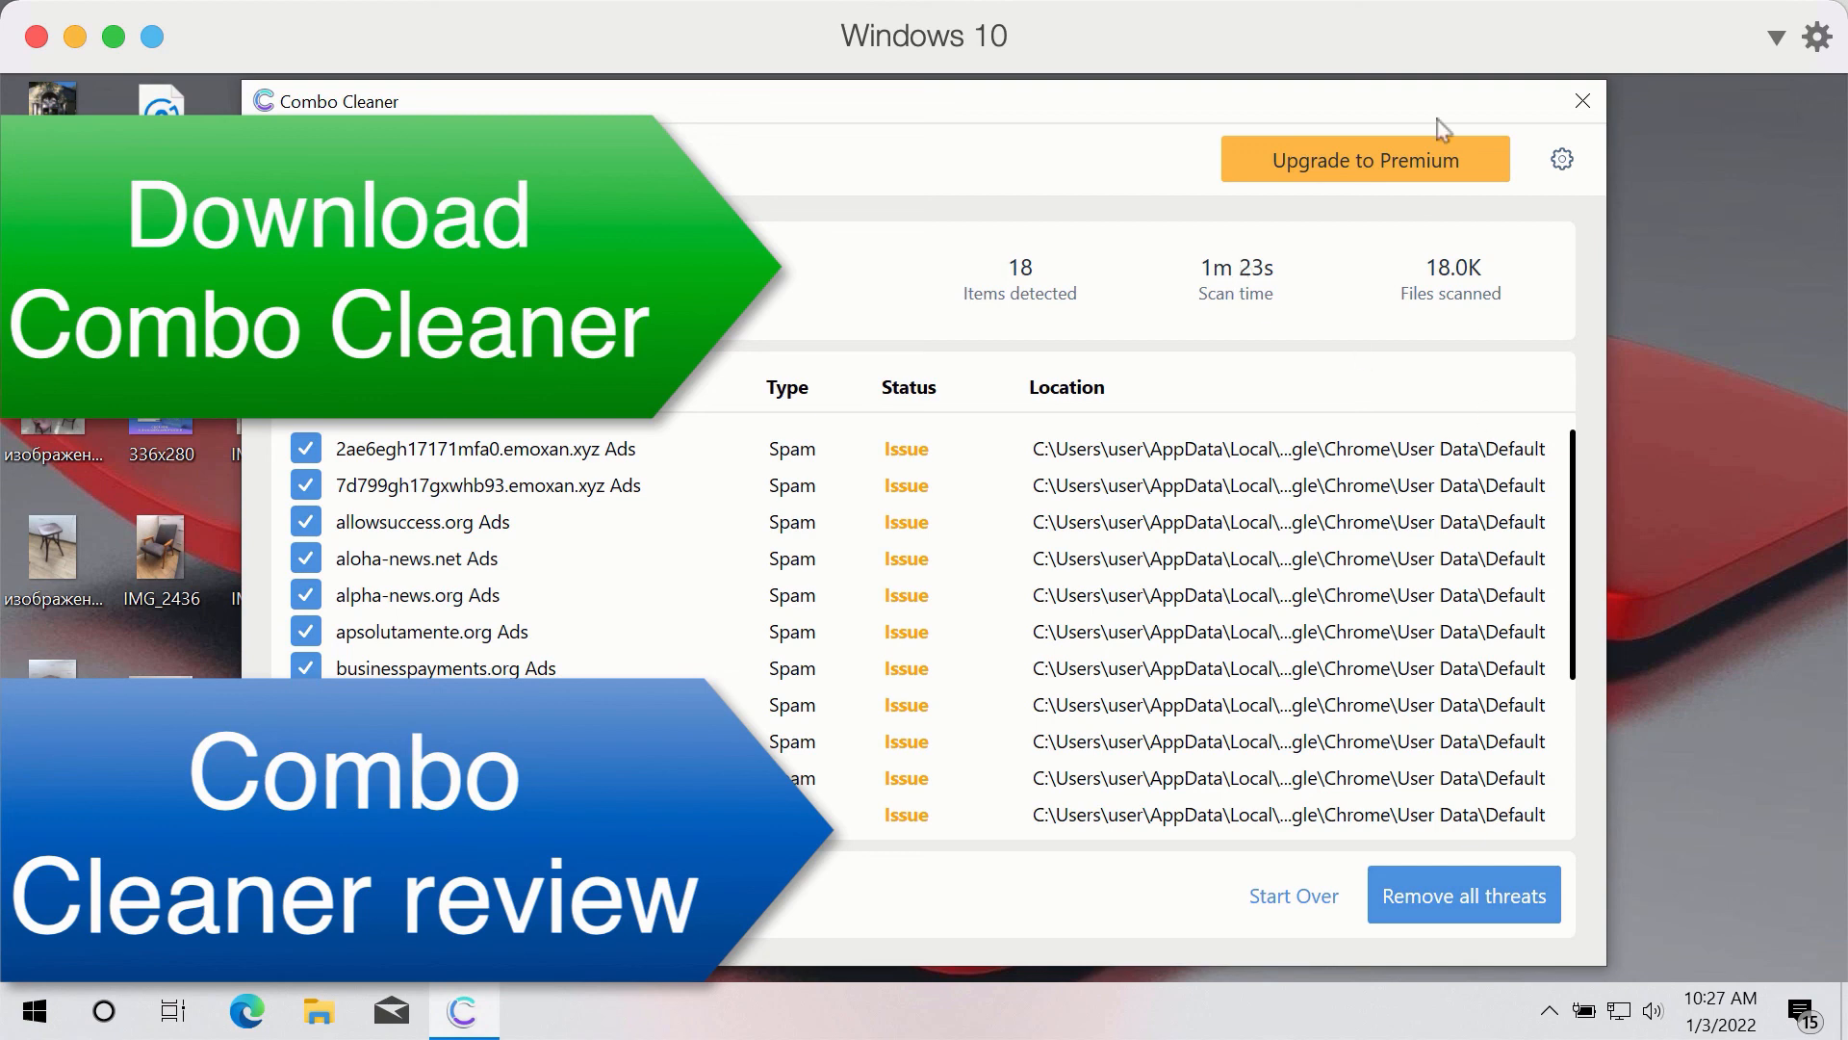
{"action": "mouse_move", "coordinate": [1444, 171]}
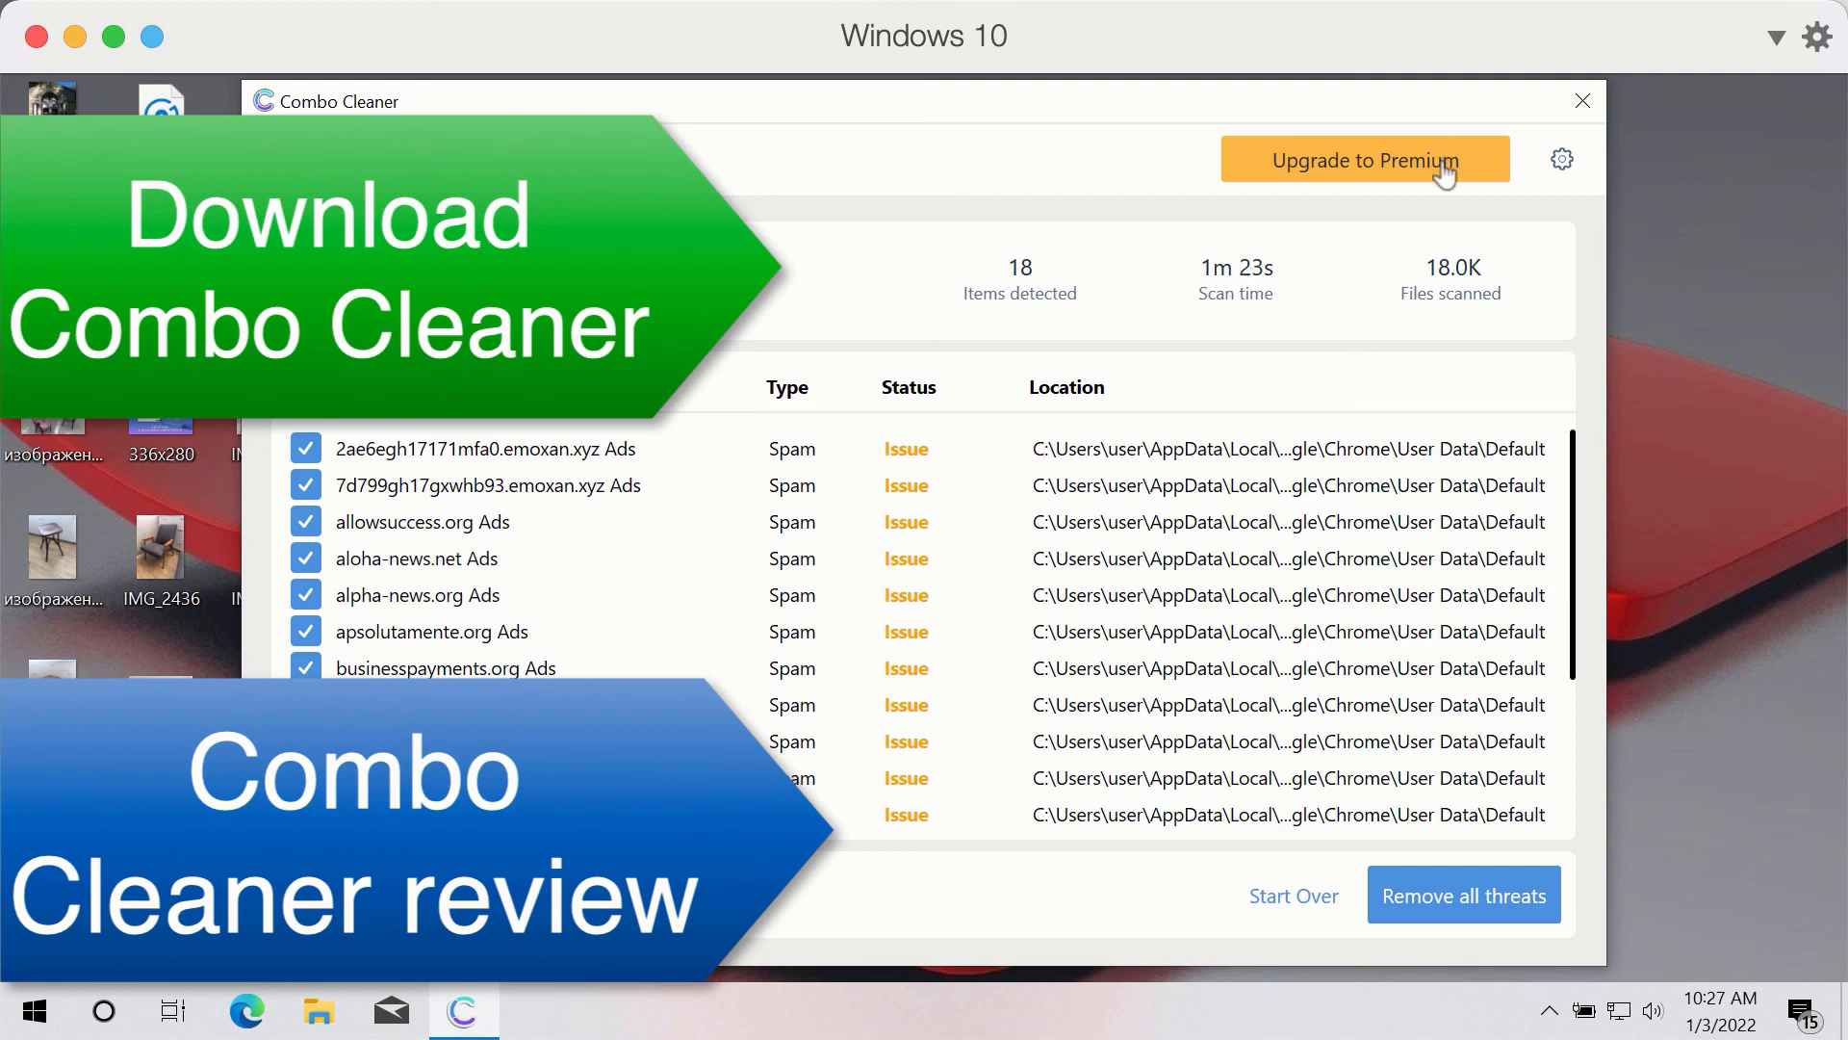